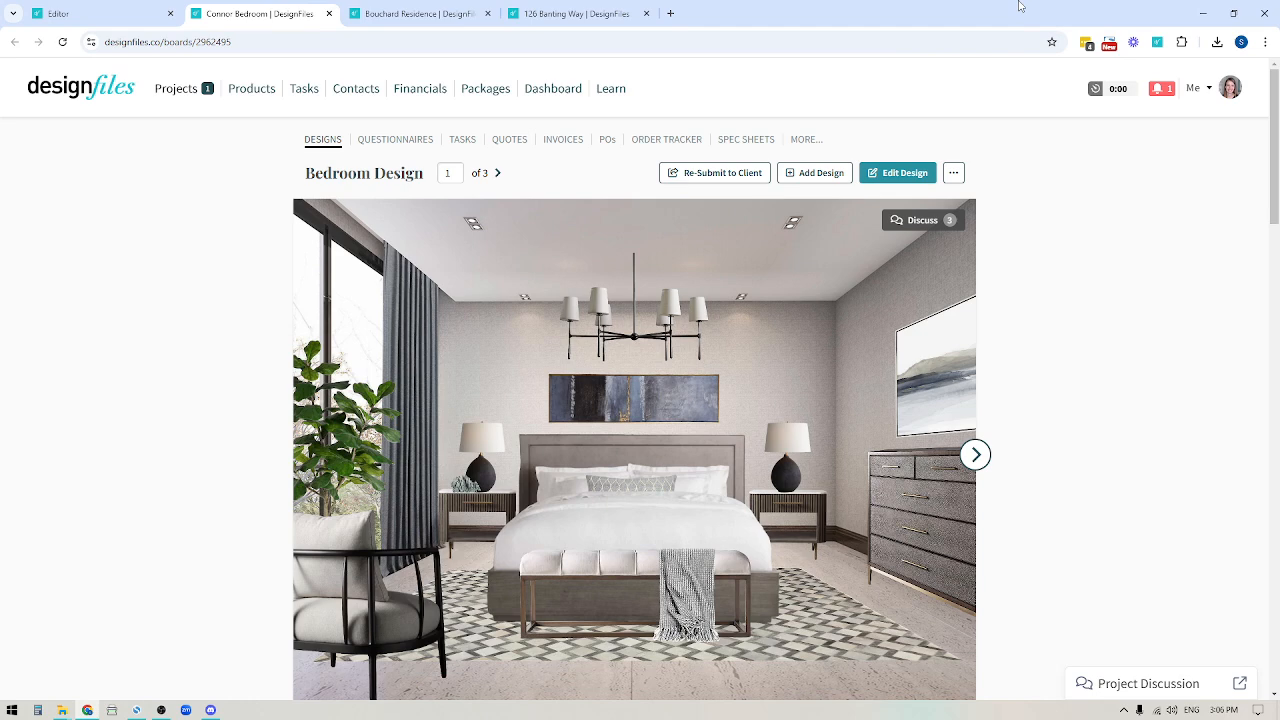
{"action": "mouse_move", "coordinate": [617, 401]}
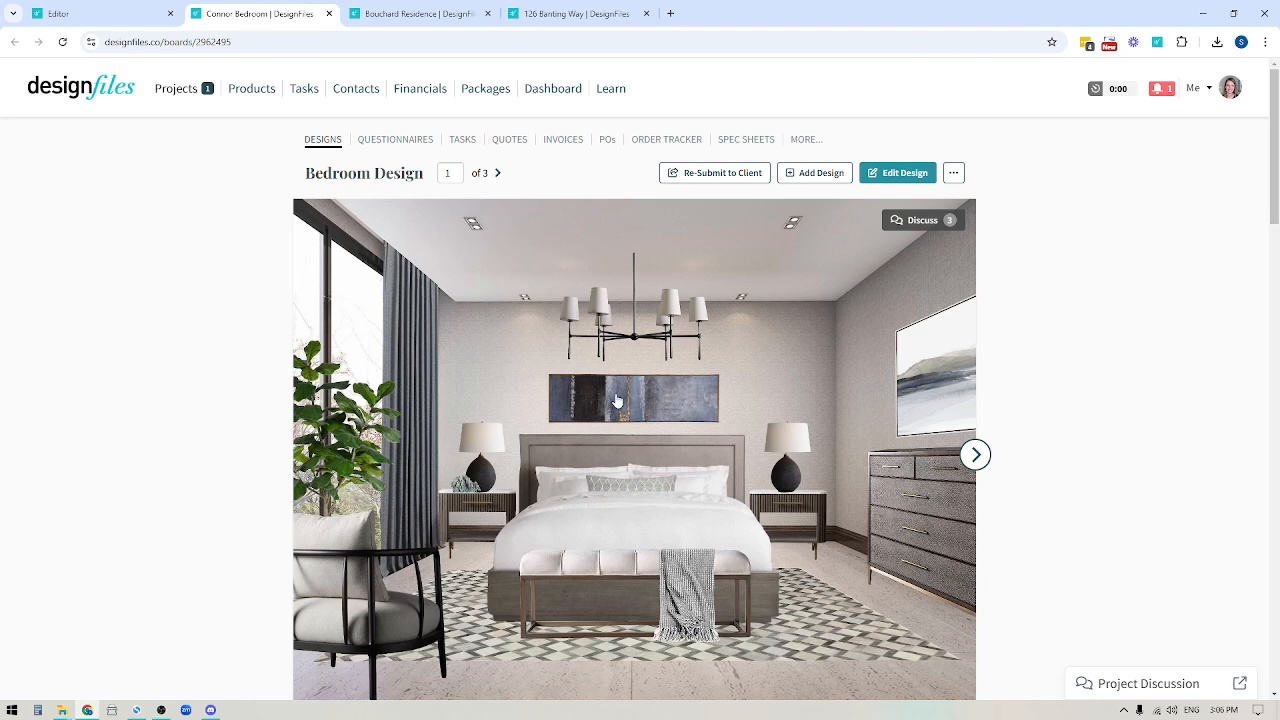
{"action": "mouse_move", "coordinate": [719, 657]}
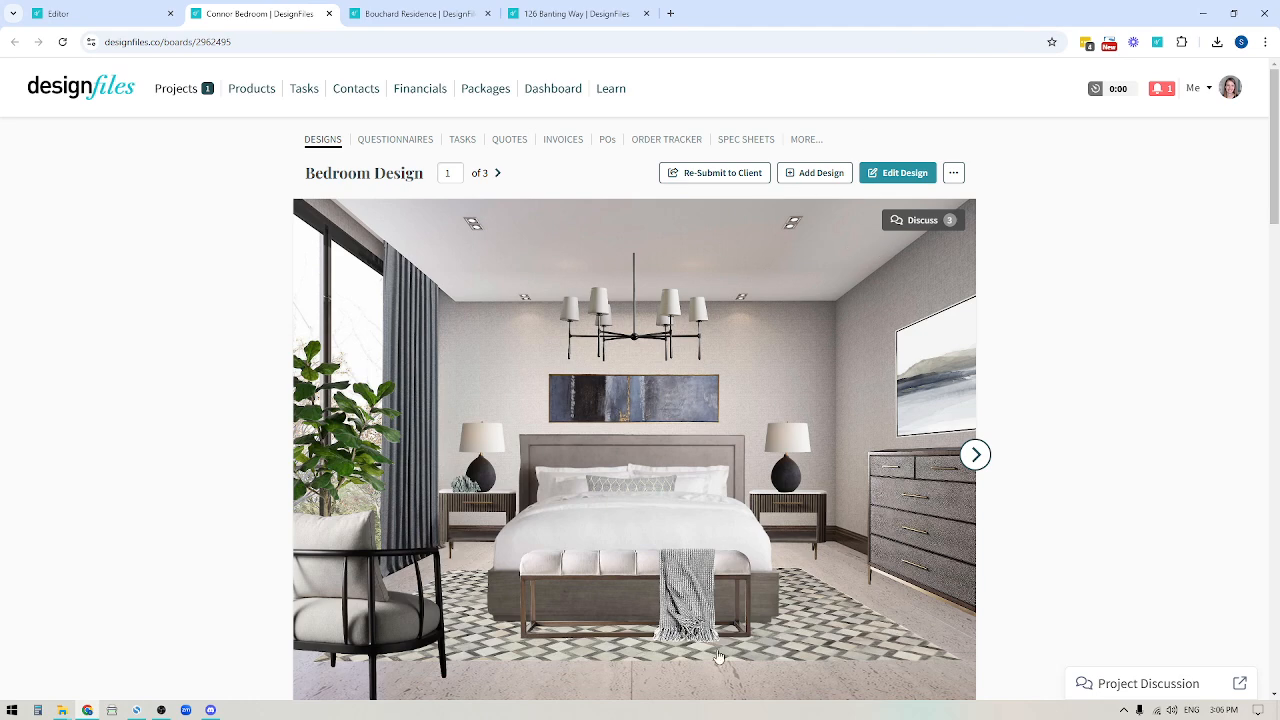
{"action": "mouse_move", "coordinate": [588, 663]}
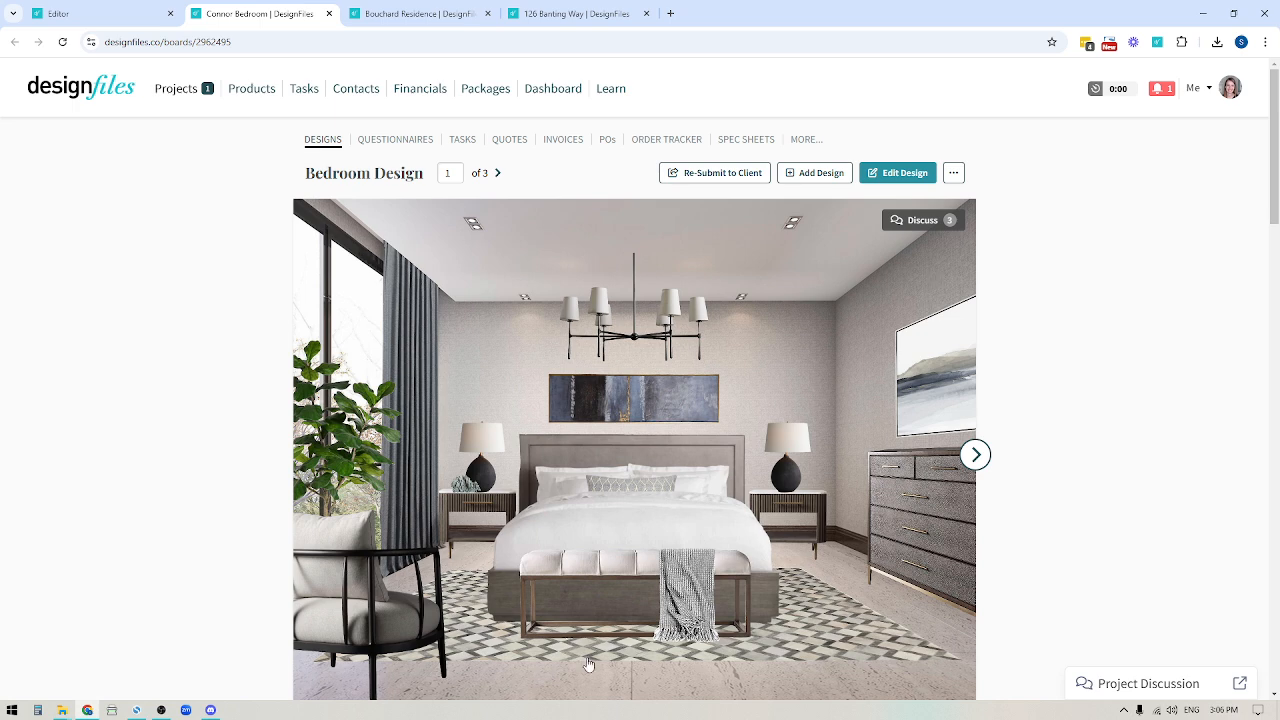
{"action": "mouse_move", "coordinate": [803, 404]}
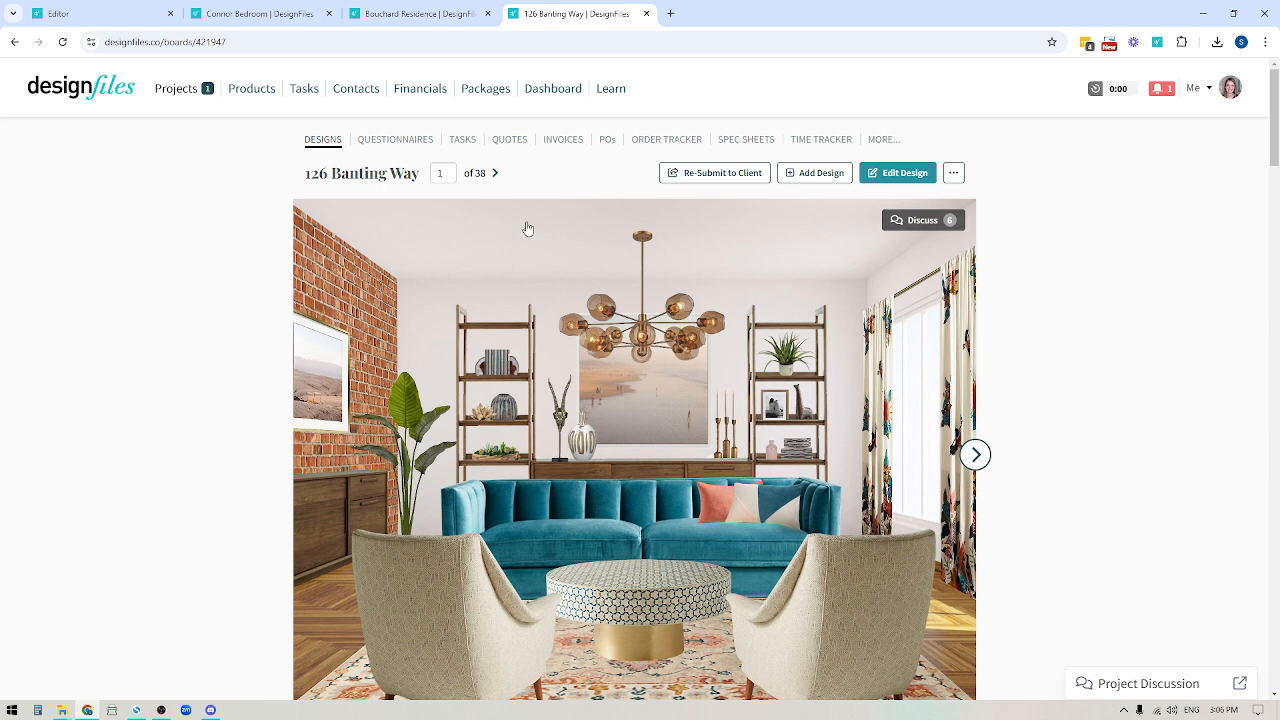
{"action": "mouse_move", "coordinate": [824, 658]}
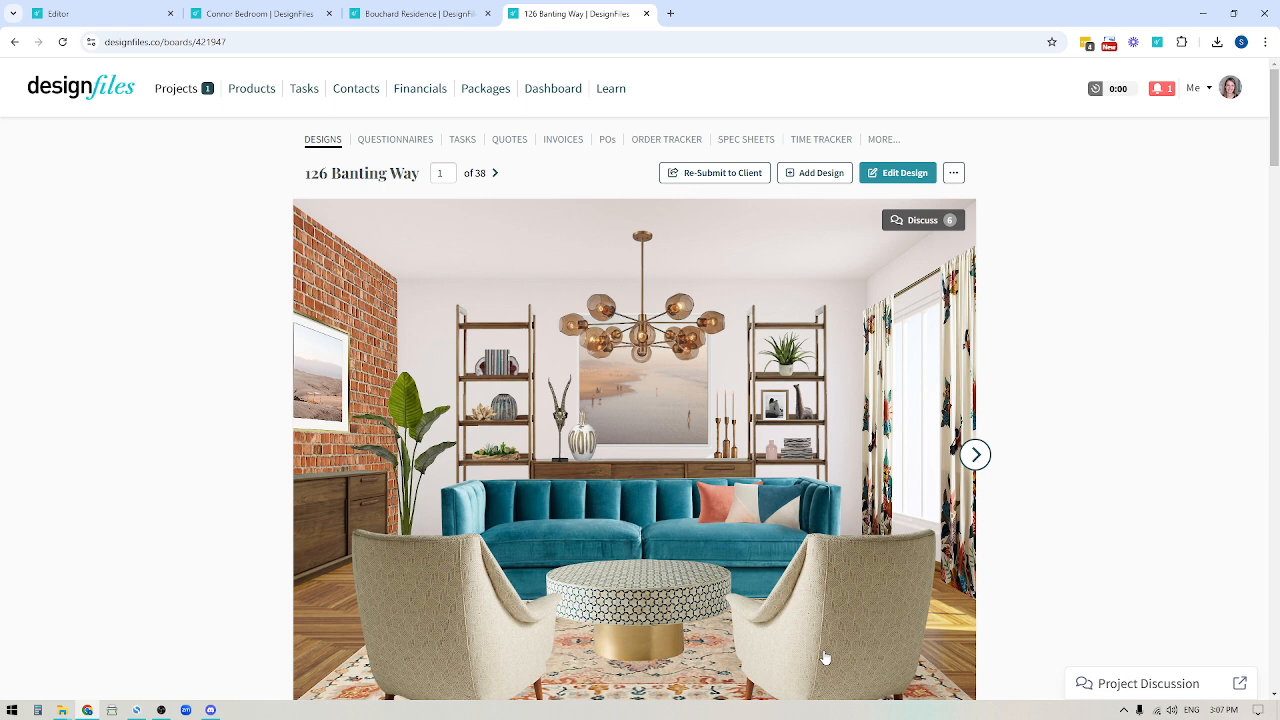
Switch to the Miller Residence moodboard editor.
{"action": "left_click", "coordinate": [897, 172]}
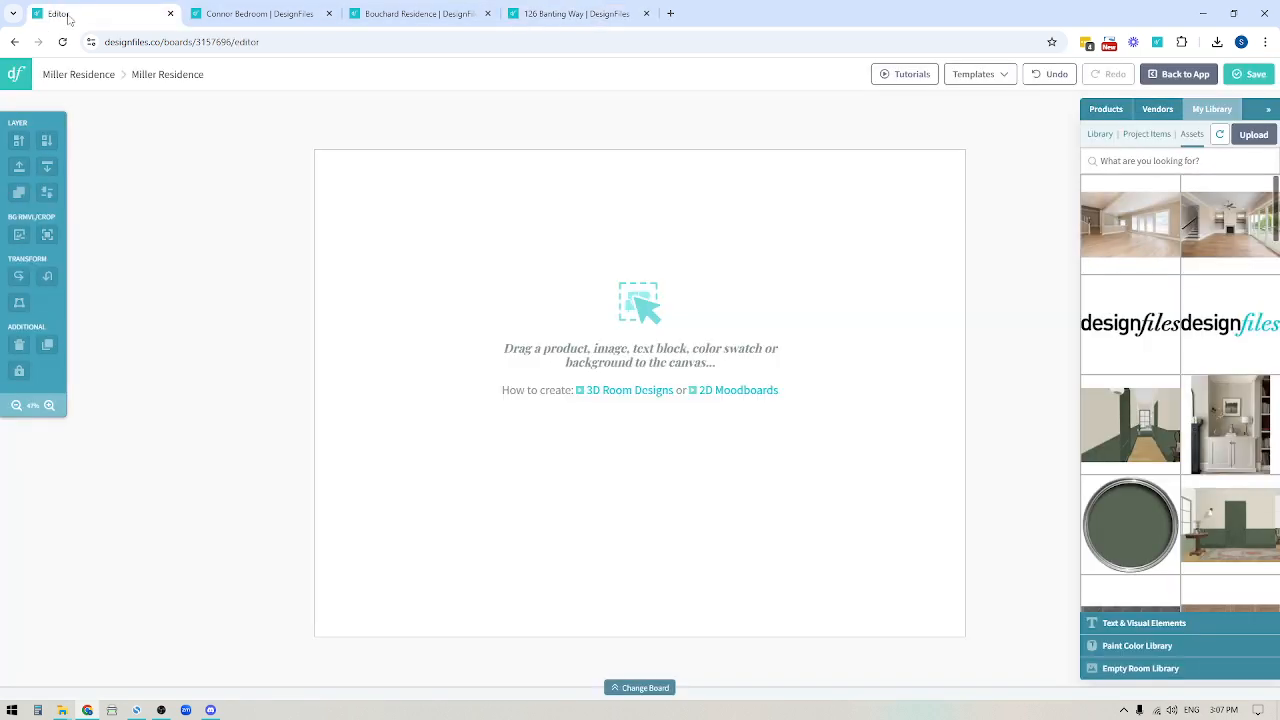
{"action": "mouse_move", "coordinate": [207, 332]}
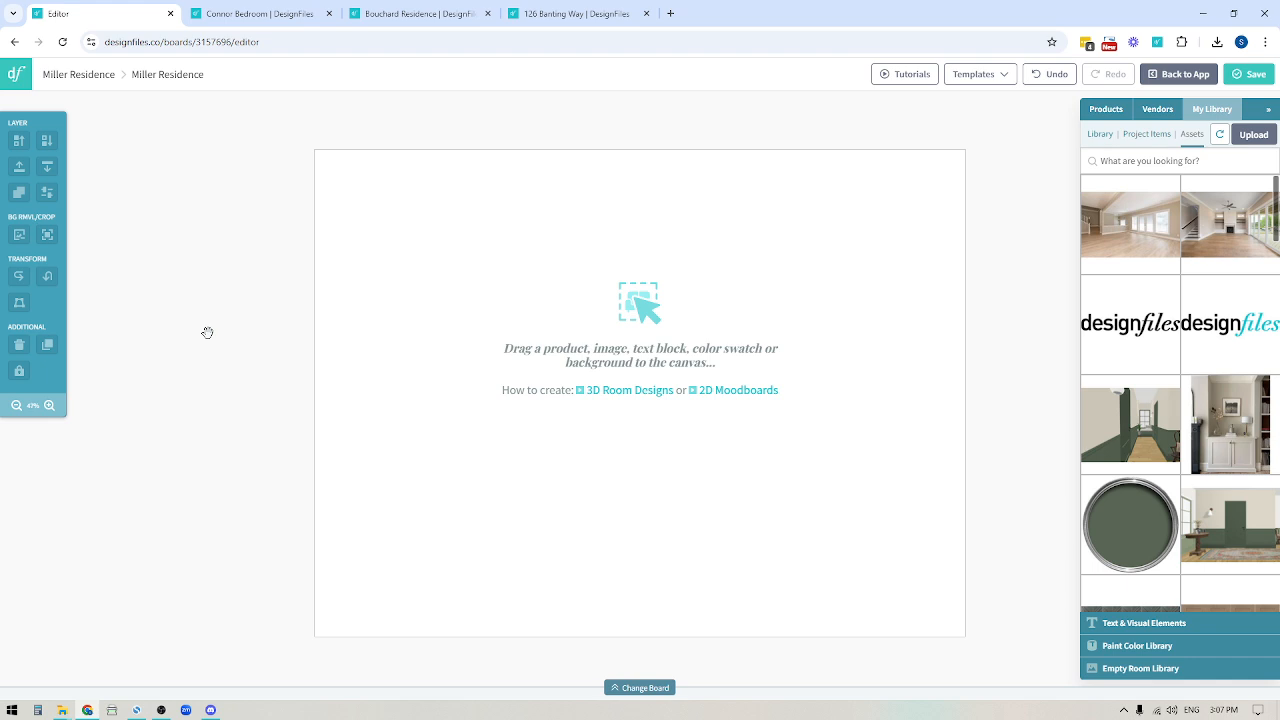
{"action": "mouse_move", "coordinate": [1005, 363]}
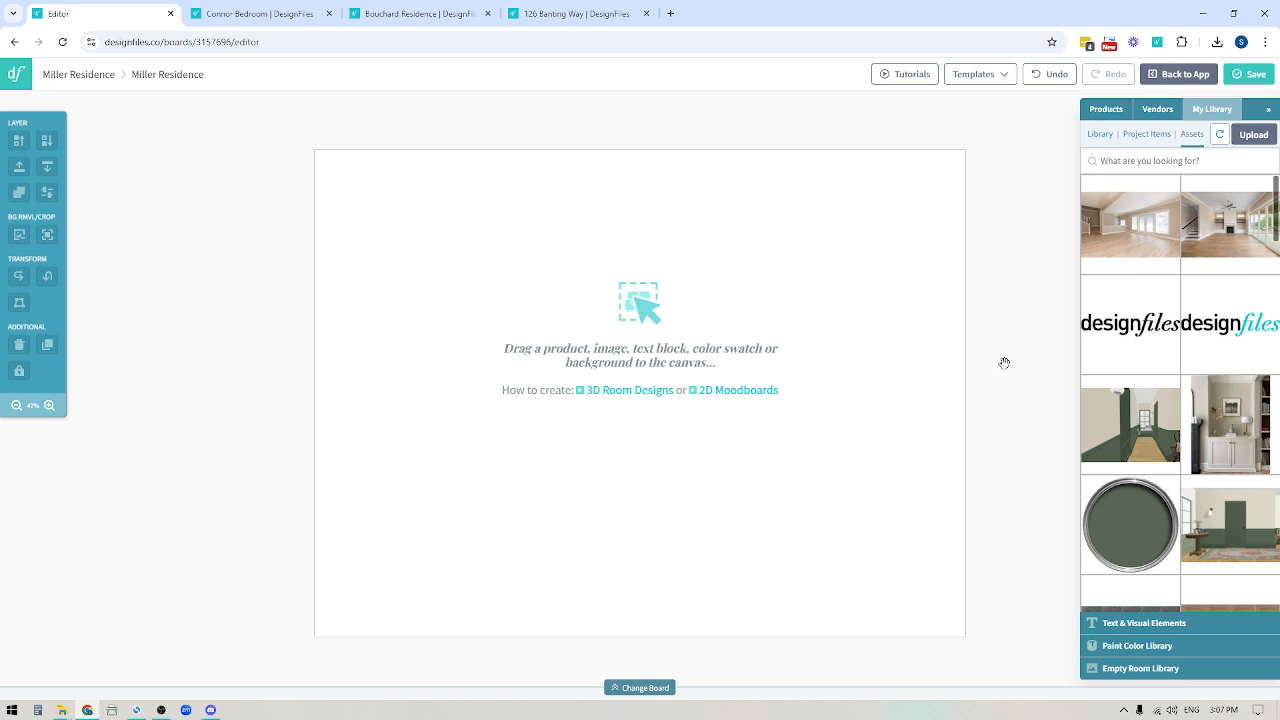
{"action": "mouse_move", "coordinate": [752, 600]}
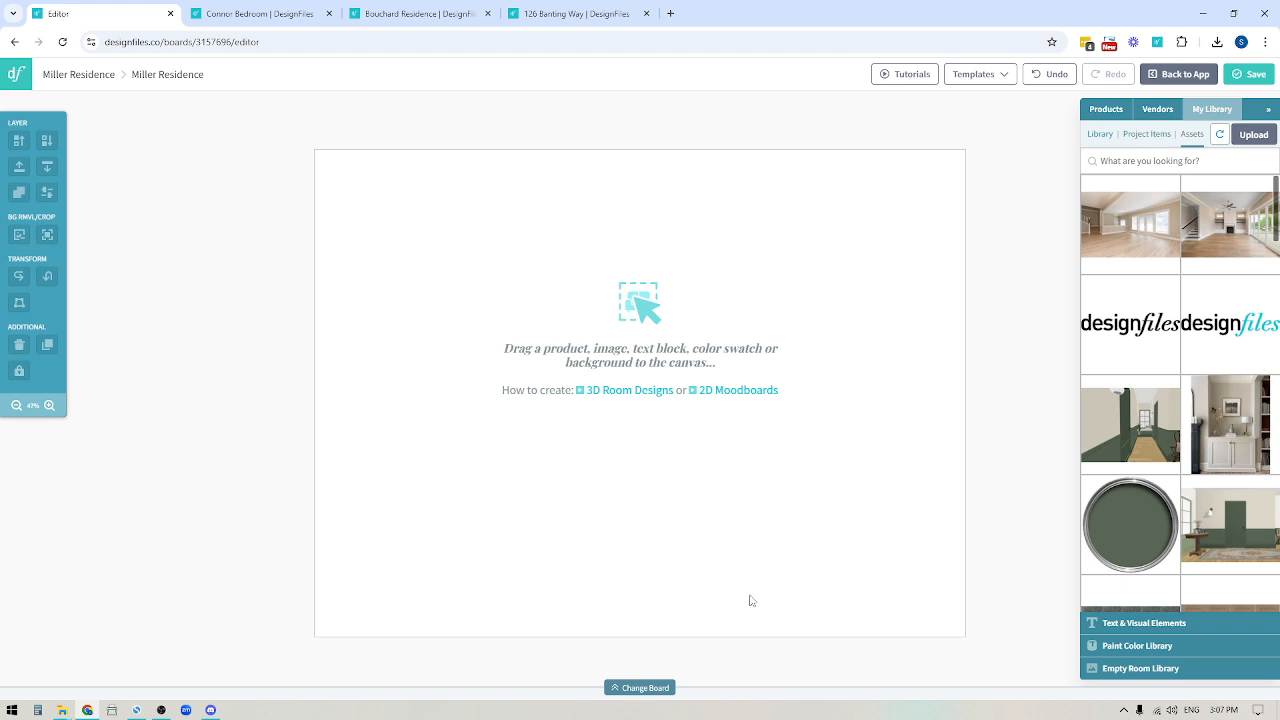
{"action": "mouse_move", "coordinate": [784, 513]}
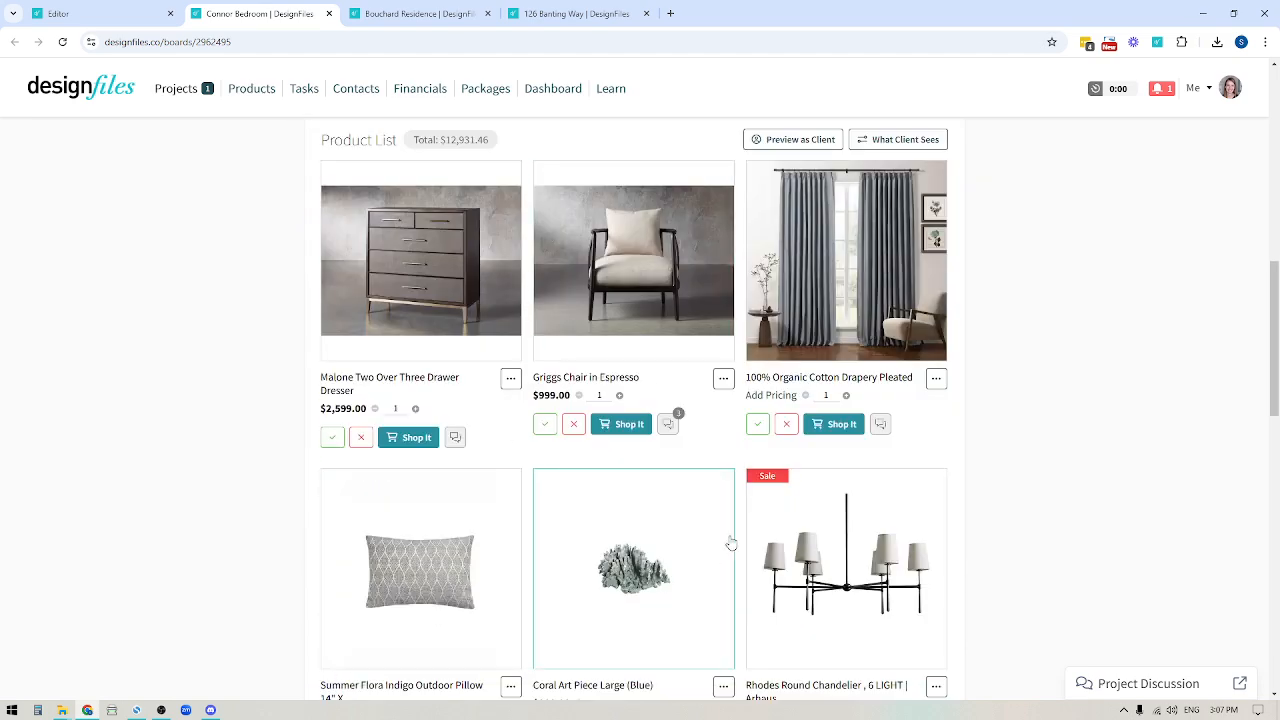
Scroll the editor page to reach the image upload option.
{"action": "scroll", "scroll_direction": "down", "scroll_amount": 3}
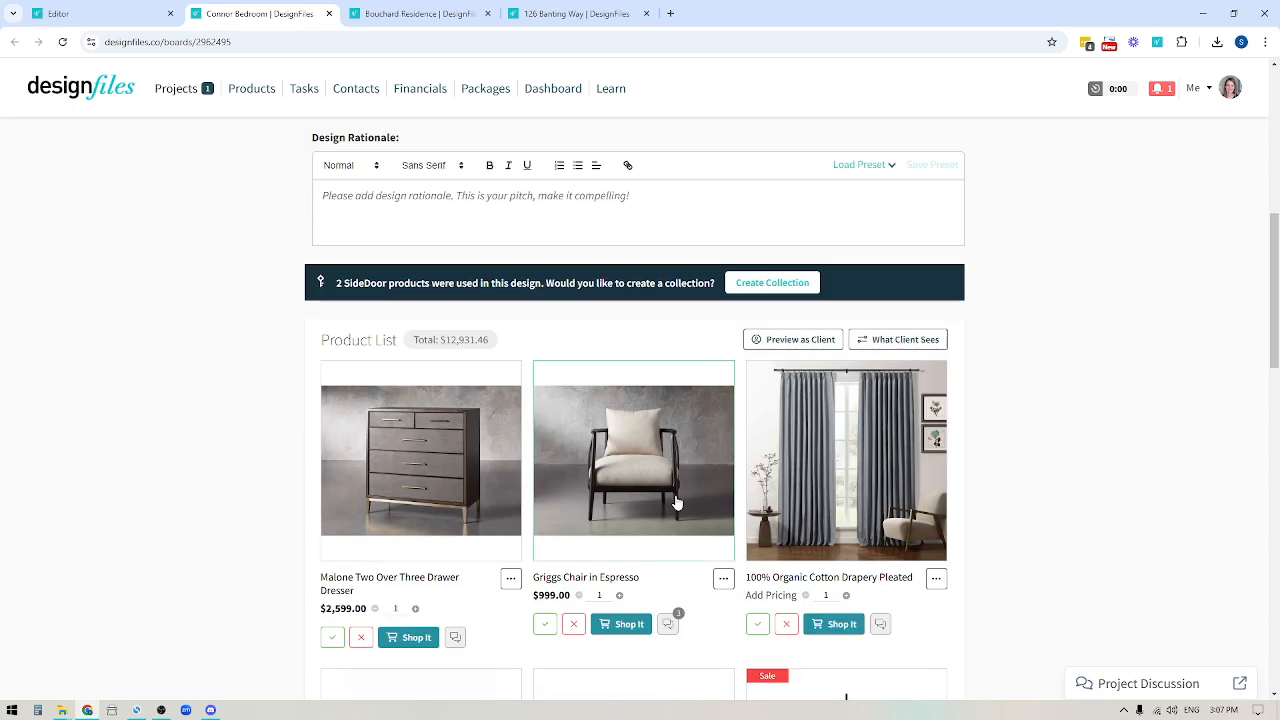
{"action": "scroll", "scroll_direction": "down", "scroll_amount": 3}
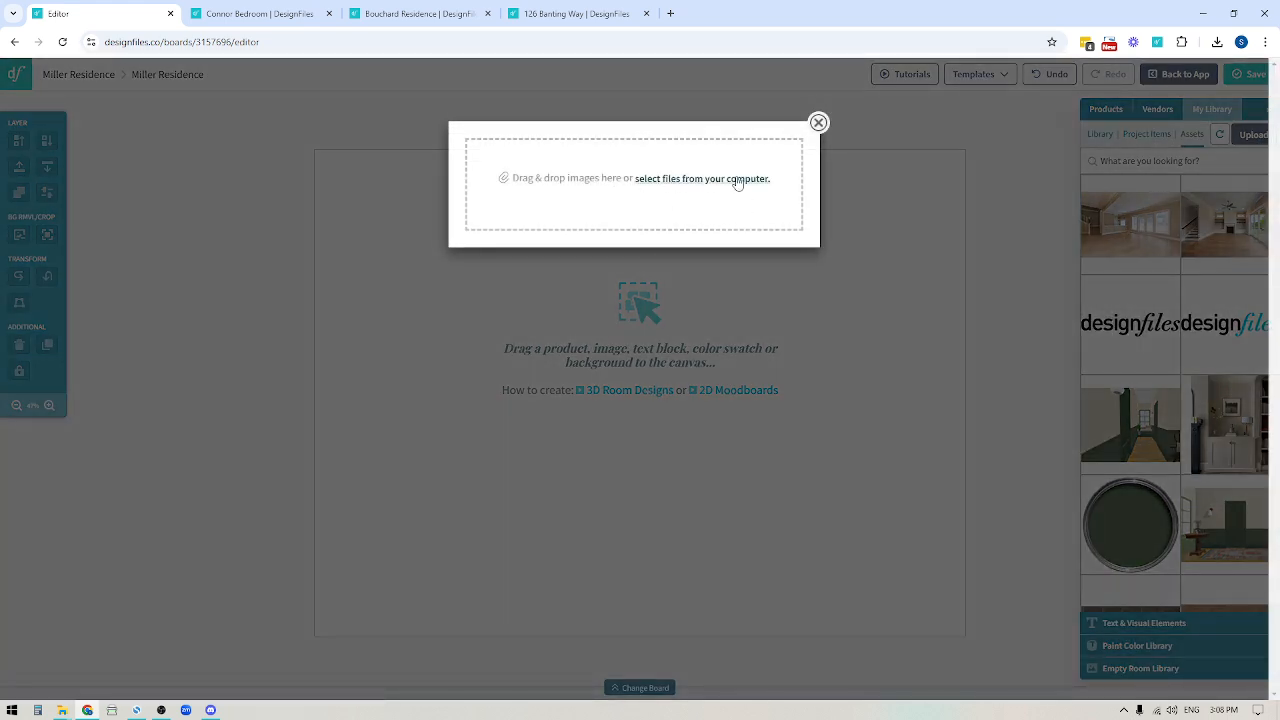
Choose an image file from the computer, then close the upload window.
{"action": "left_click", "coordinate": [701, 178]}
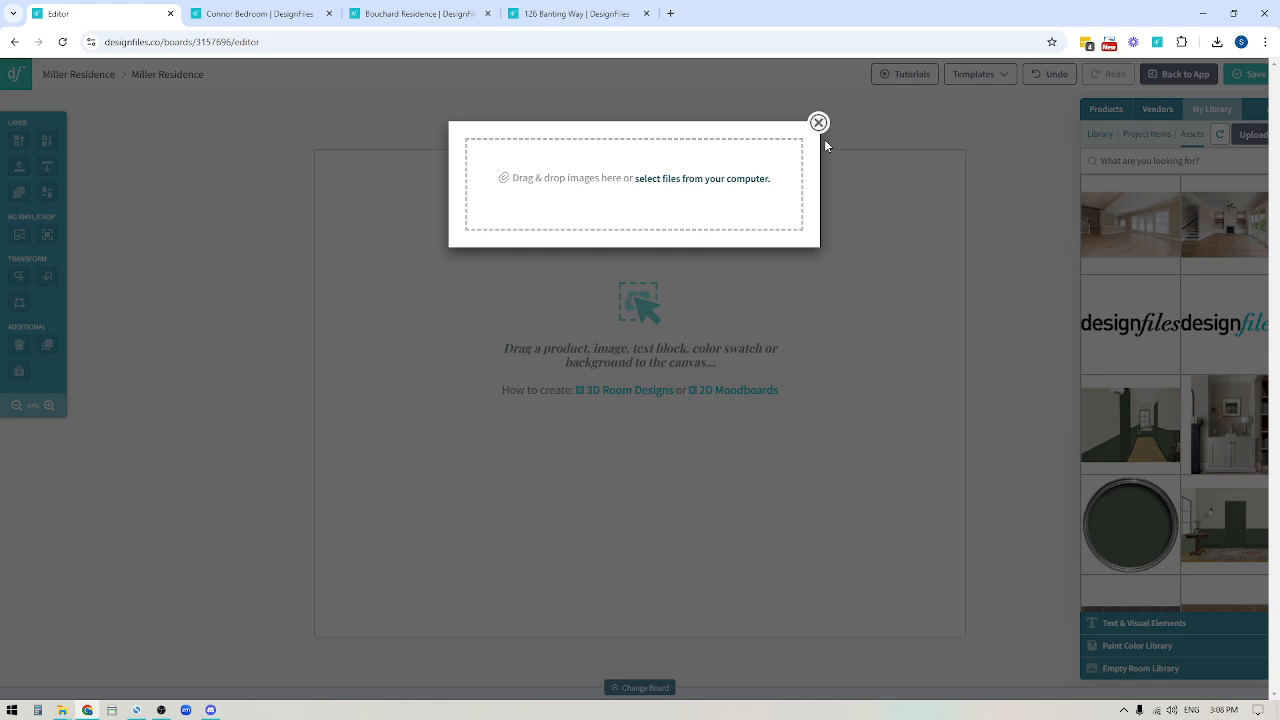
{"action": "left_click", "coordinate": [818, 122]}
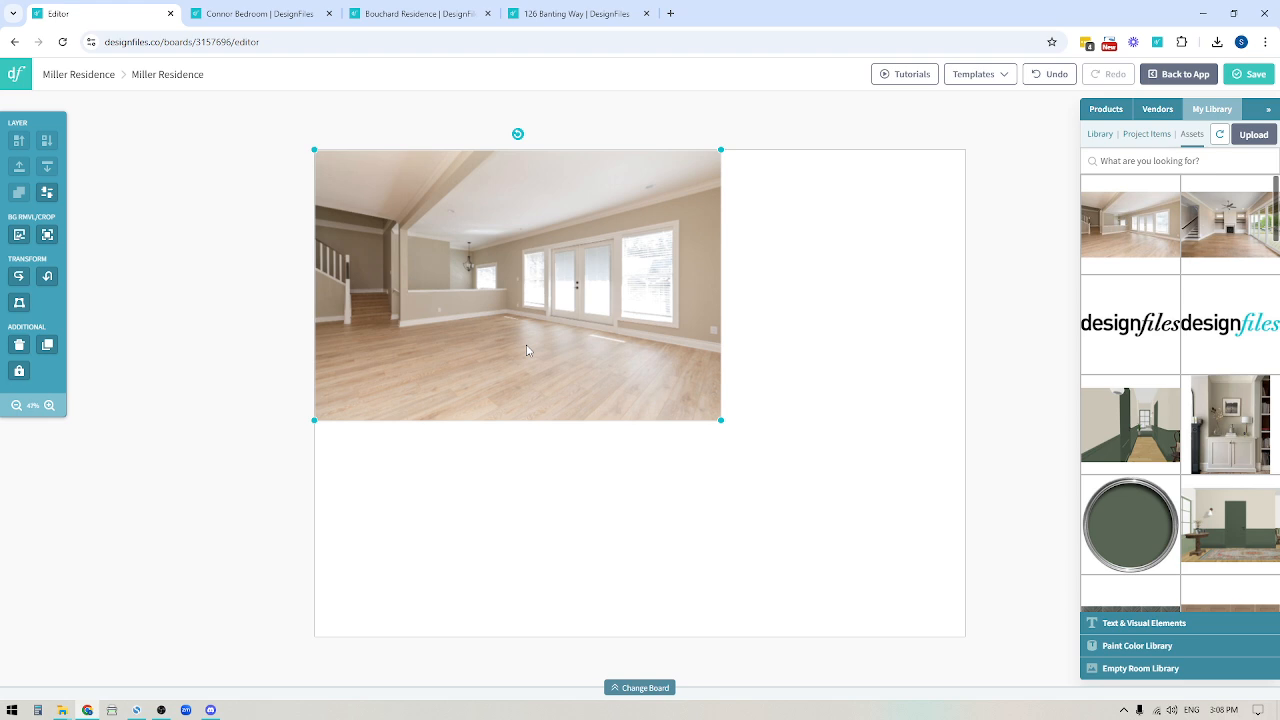
{"action": "mouse_move", "coordinate": [496, 328]}
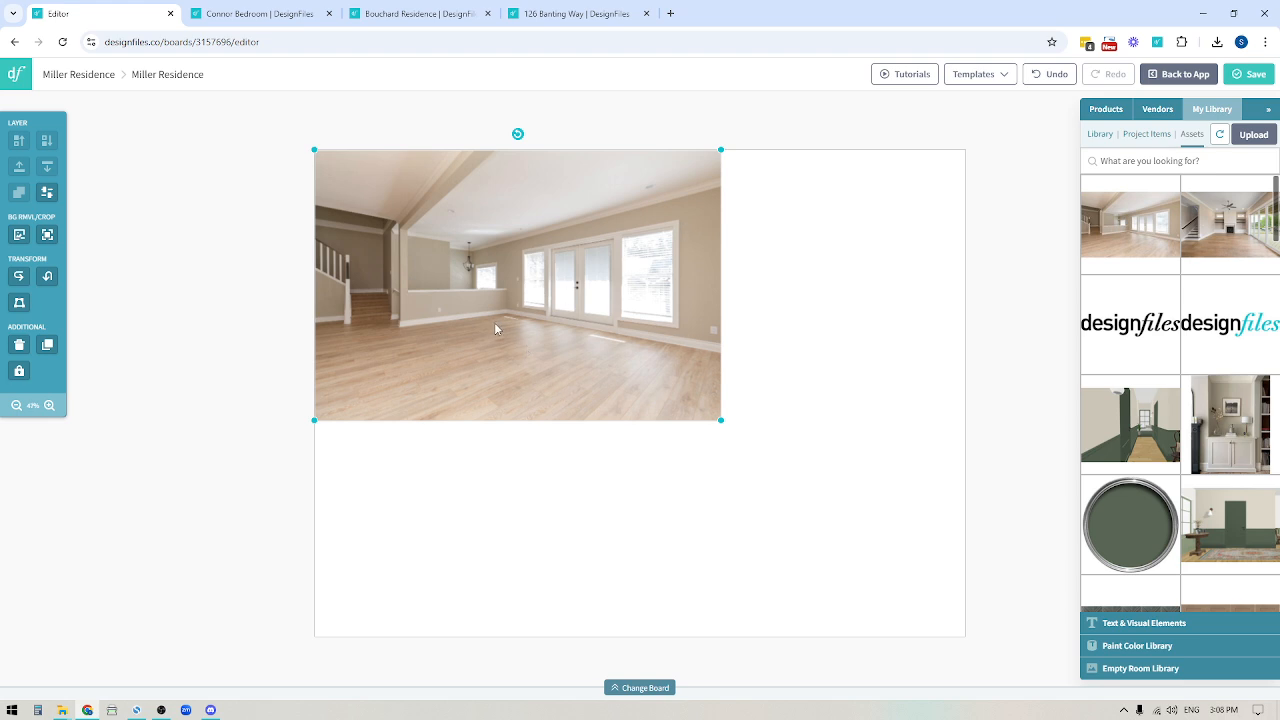
{"action": "mouse_move", "coordinate": [542, 345]}
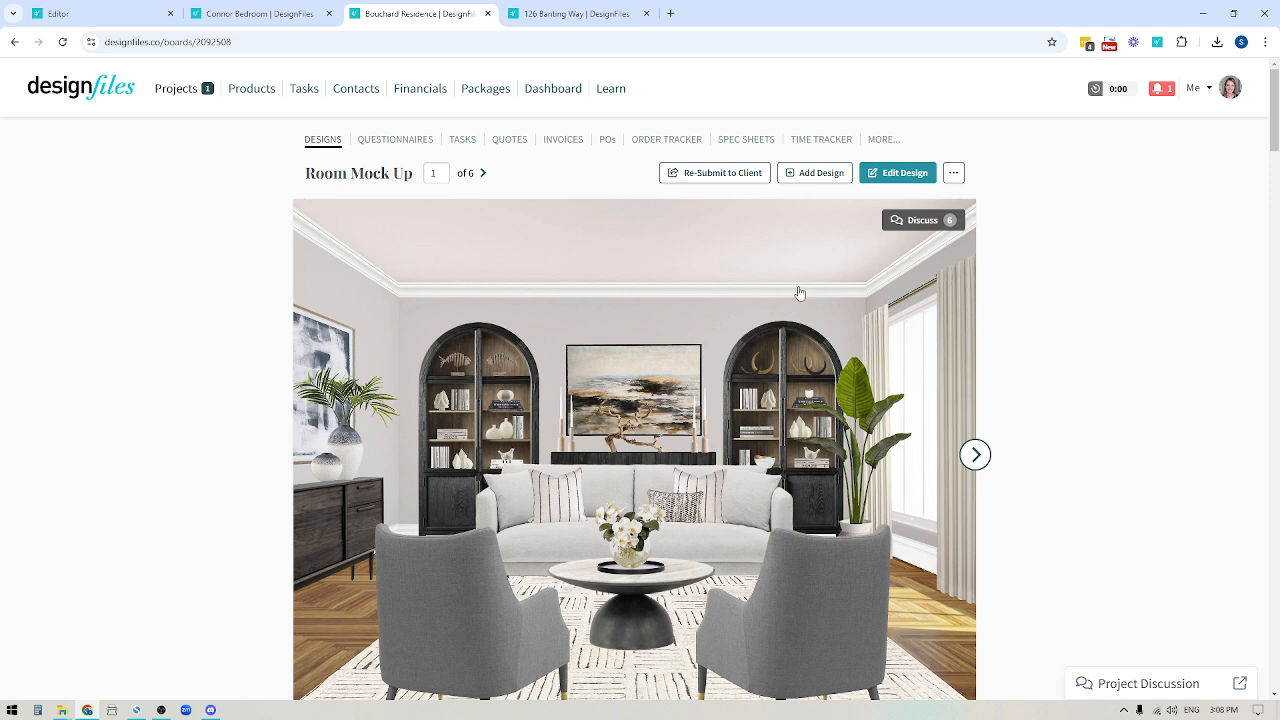
{"action": "mouse_move", "coordinate": [523, 591]}
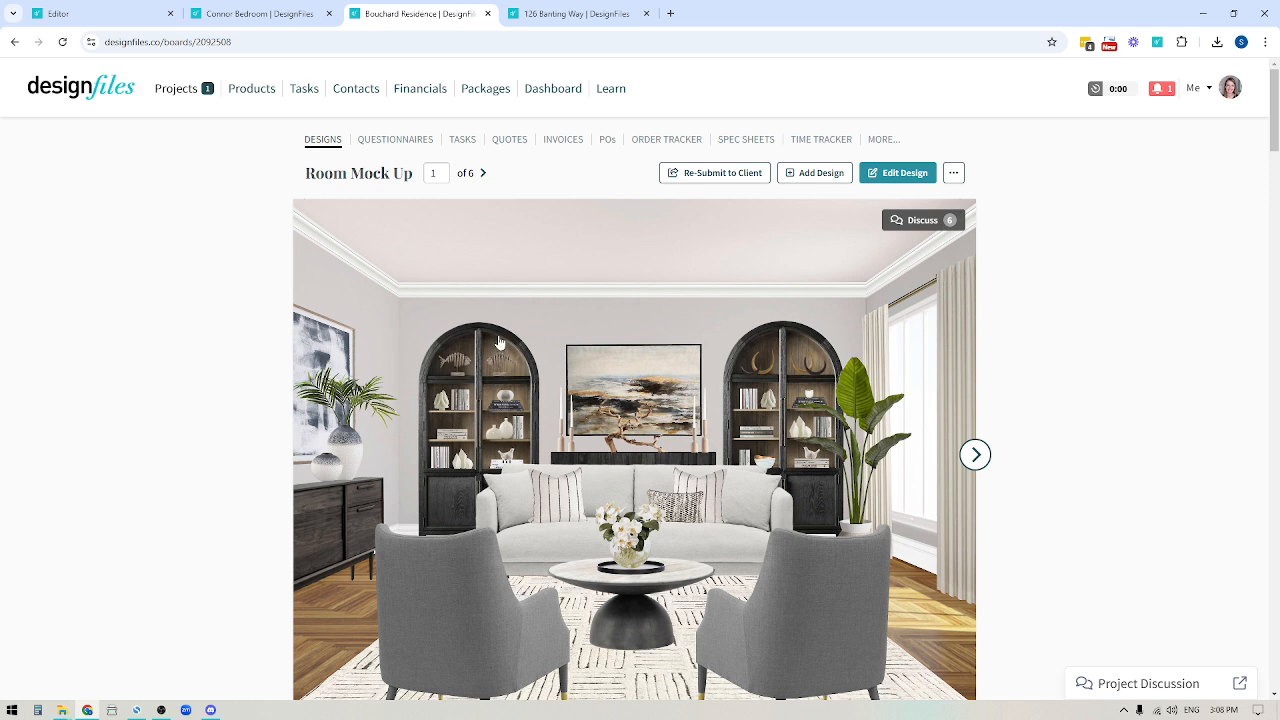
{"action": "mouse_move", "coordinate": [560, 625]}
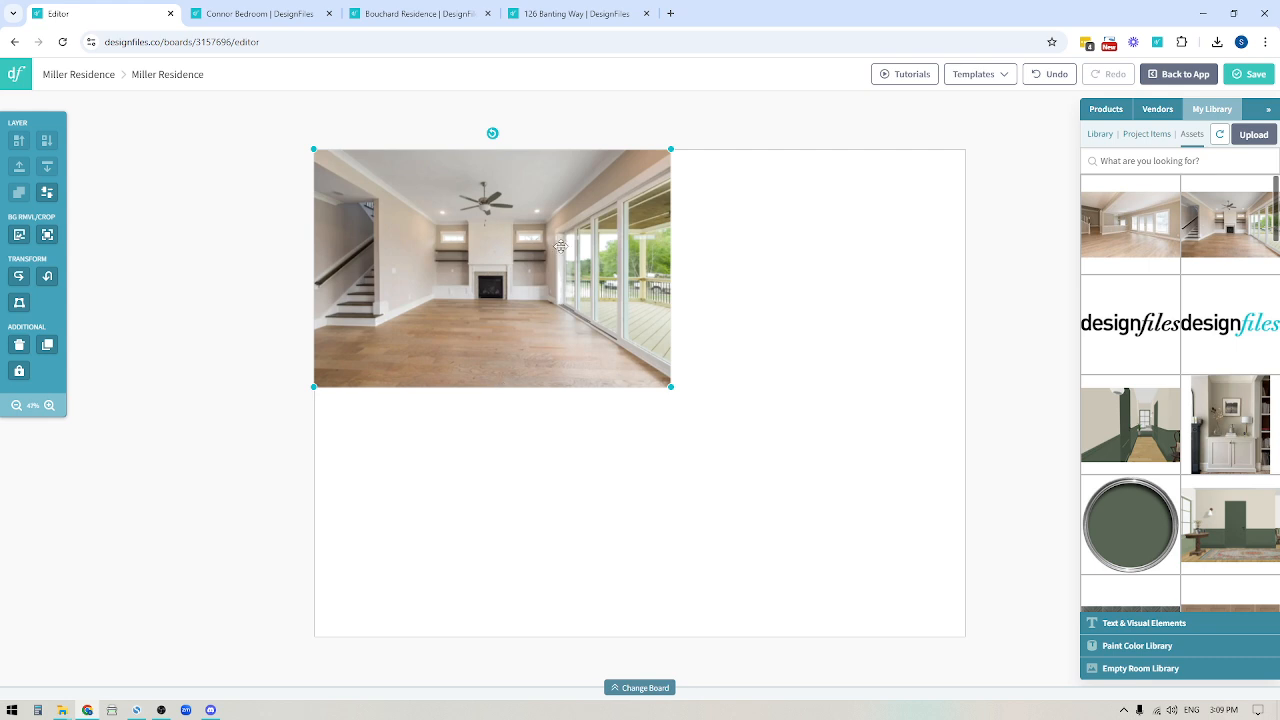
{"action": "left_click_drag", "start_coordinate": [492, 267], "coordinate": [541, 367]}
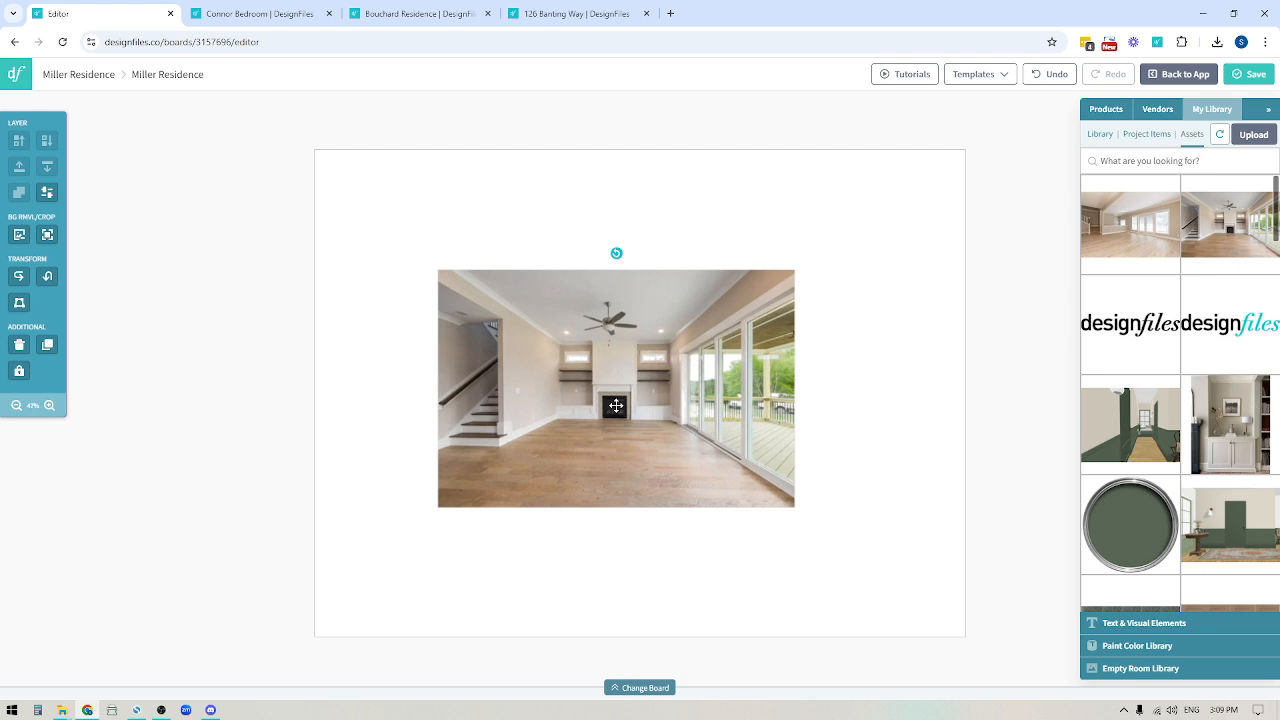
{"action": "left_click", "coordinate": [616, 405]}
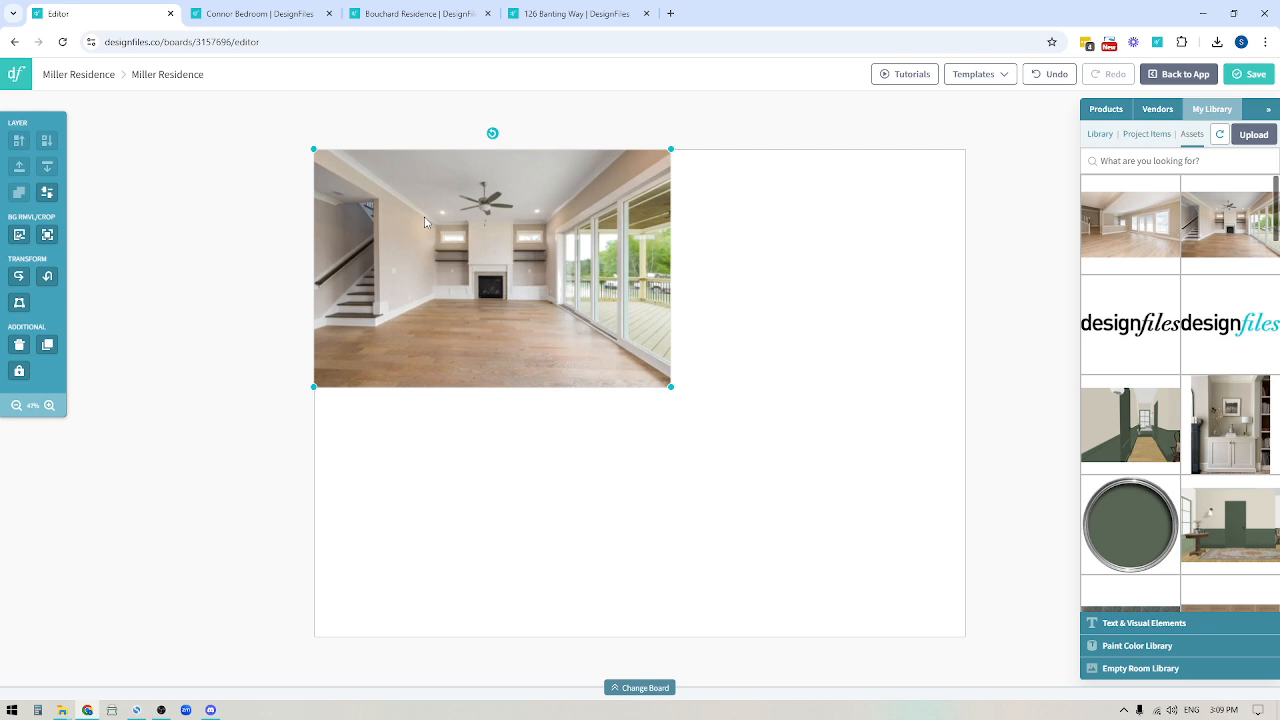
{"action": "mouse_move", "coordinate": [677, 394]}
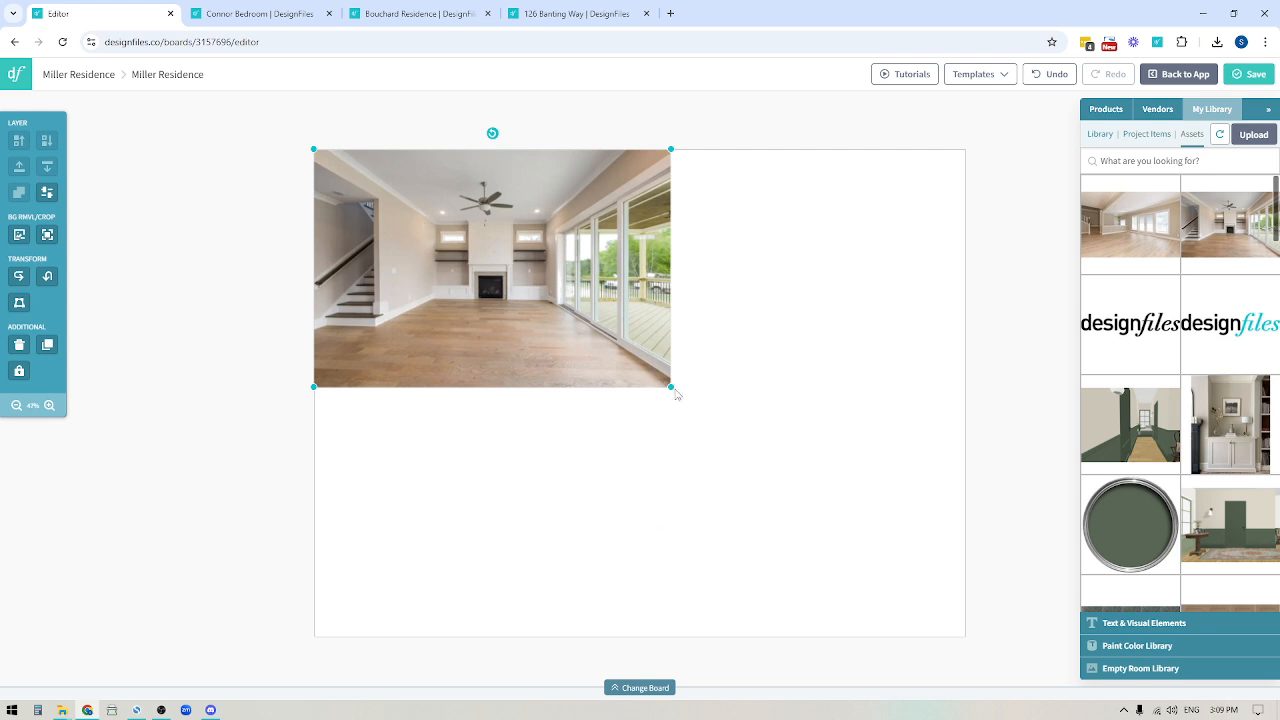
Enlarge the living-room photo to 2050 × 1367 across the board, then select it.
{"action": "left_click_drag", "start_coordinate": [671, 388], "coordinate": [967, 580]}
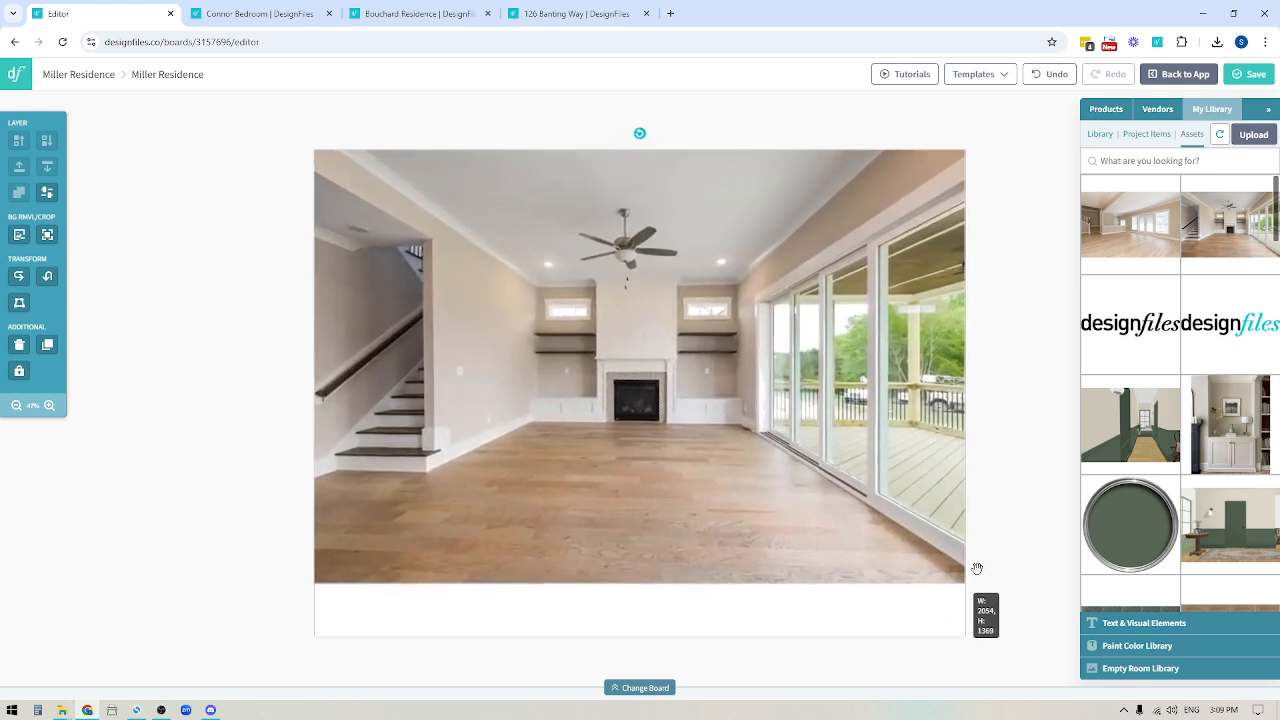
{"action": "left_click", "coordinate": [640, 367]}
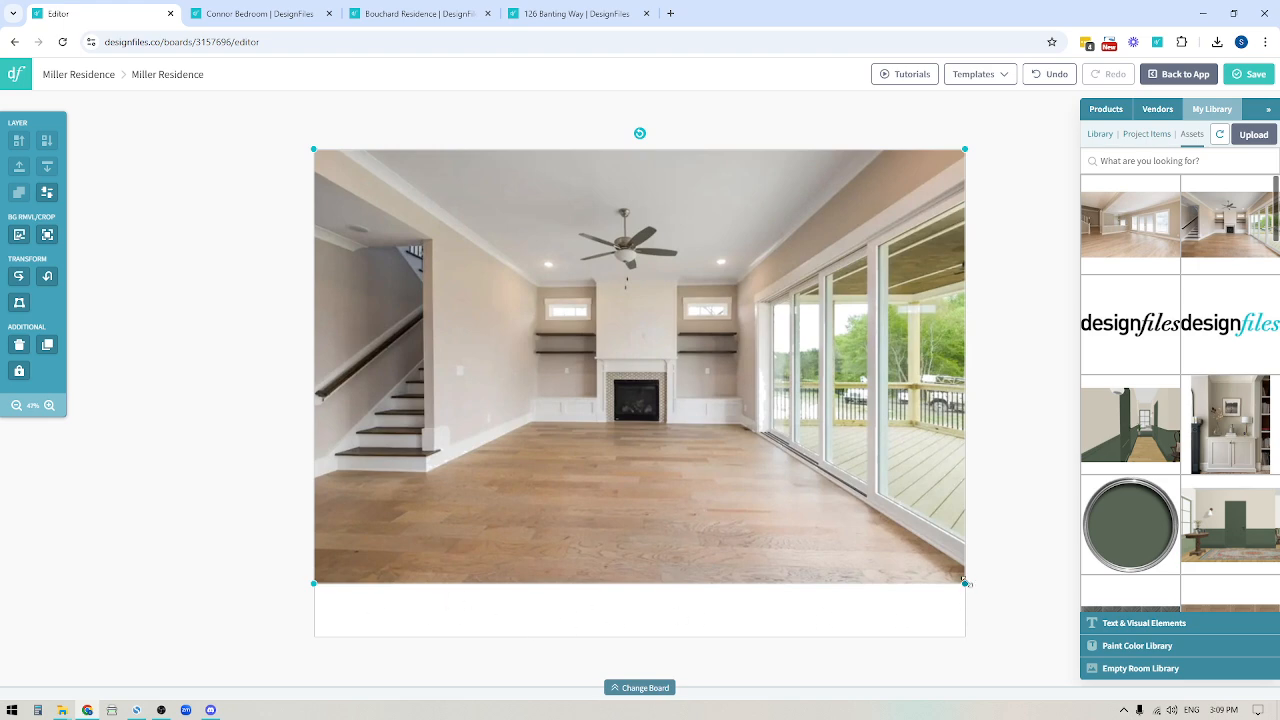
{"action": "left_click_drag", "start_coordinate": [965, 581], "coordinate": [1050, 632]}
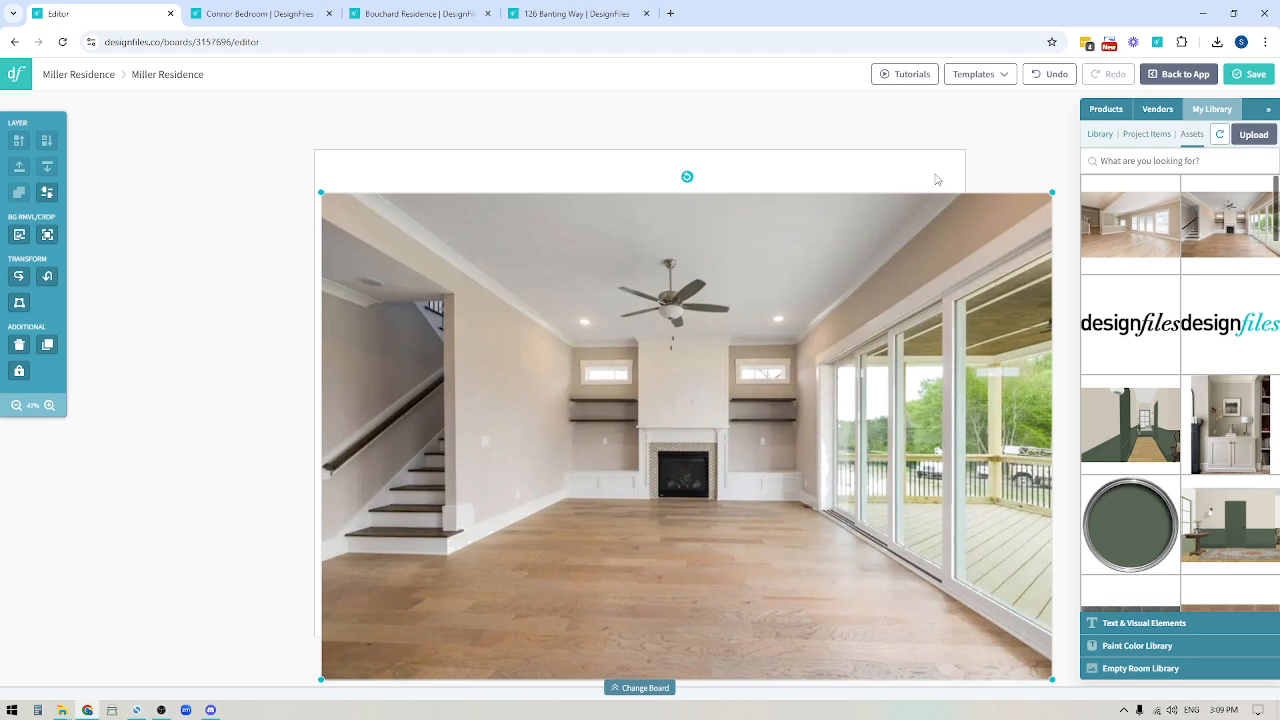
{"action": "mouse_move", "coordinate": [997, 202]}
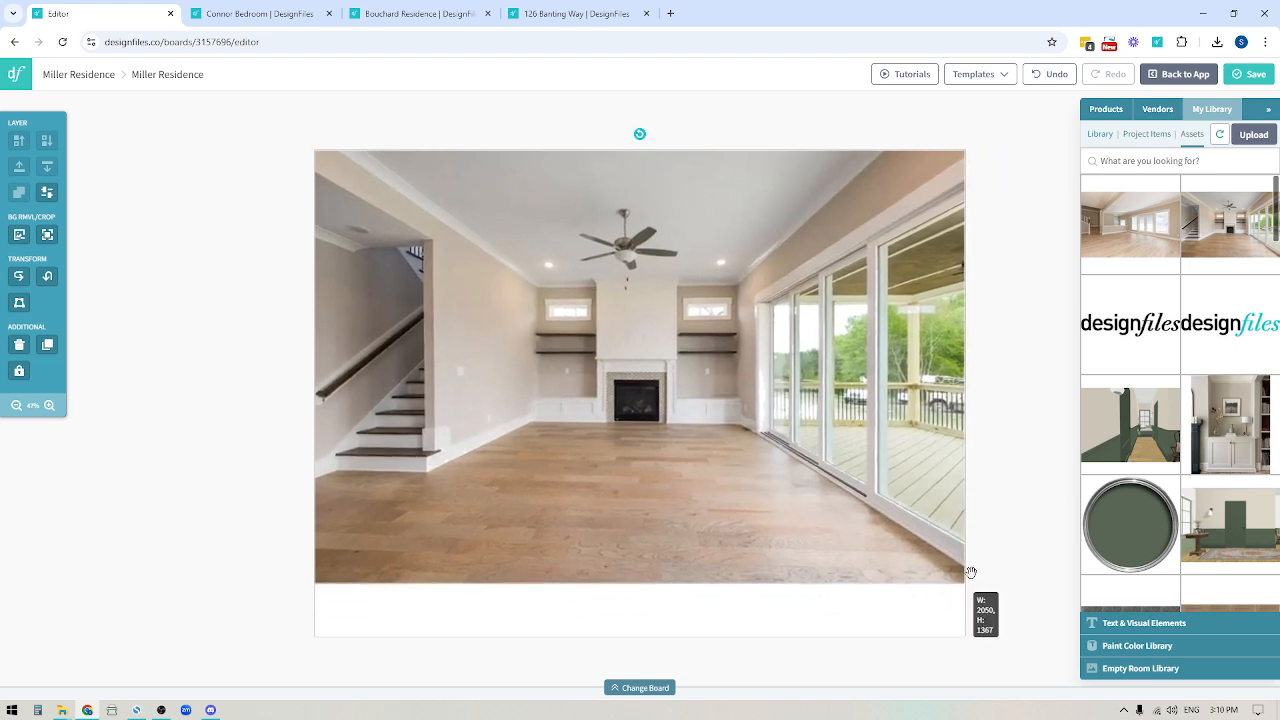
{"action": "left_click", "coordinate": [640, 367]}
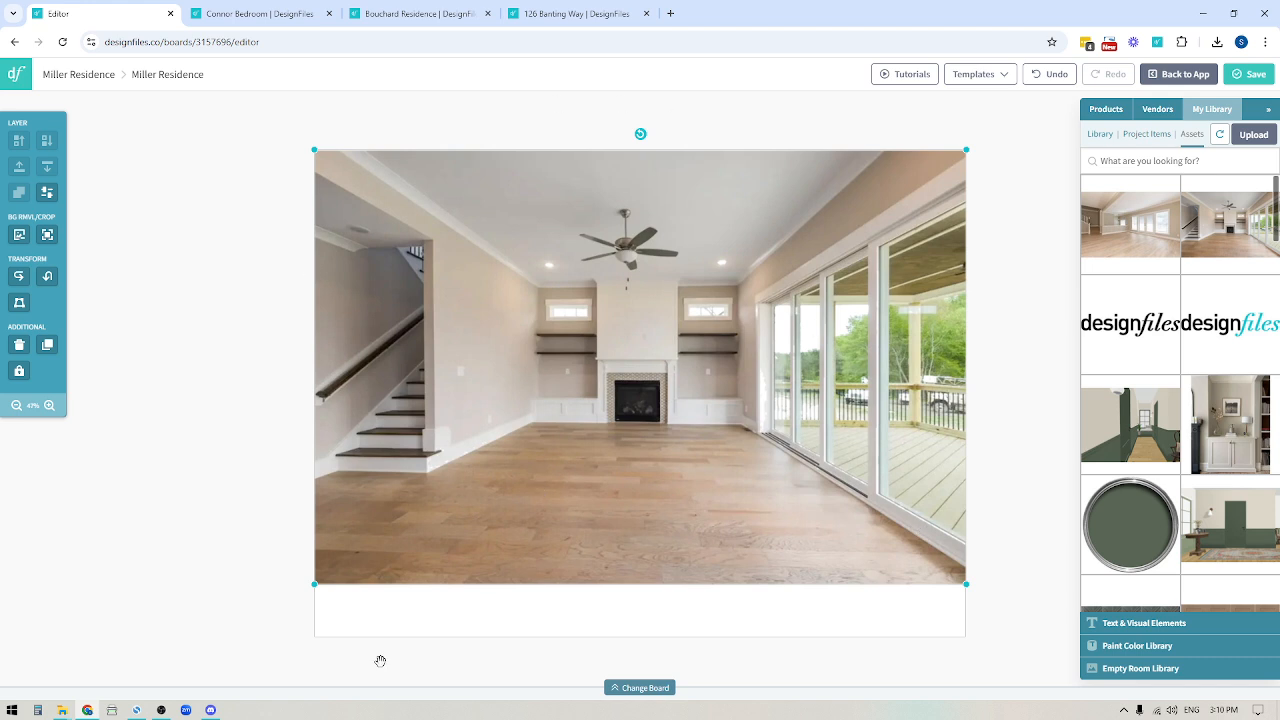
{"action": "mouse_move", "coordinate": [477, 608]}
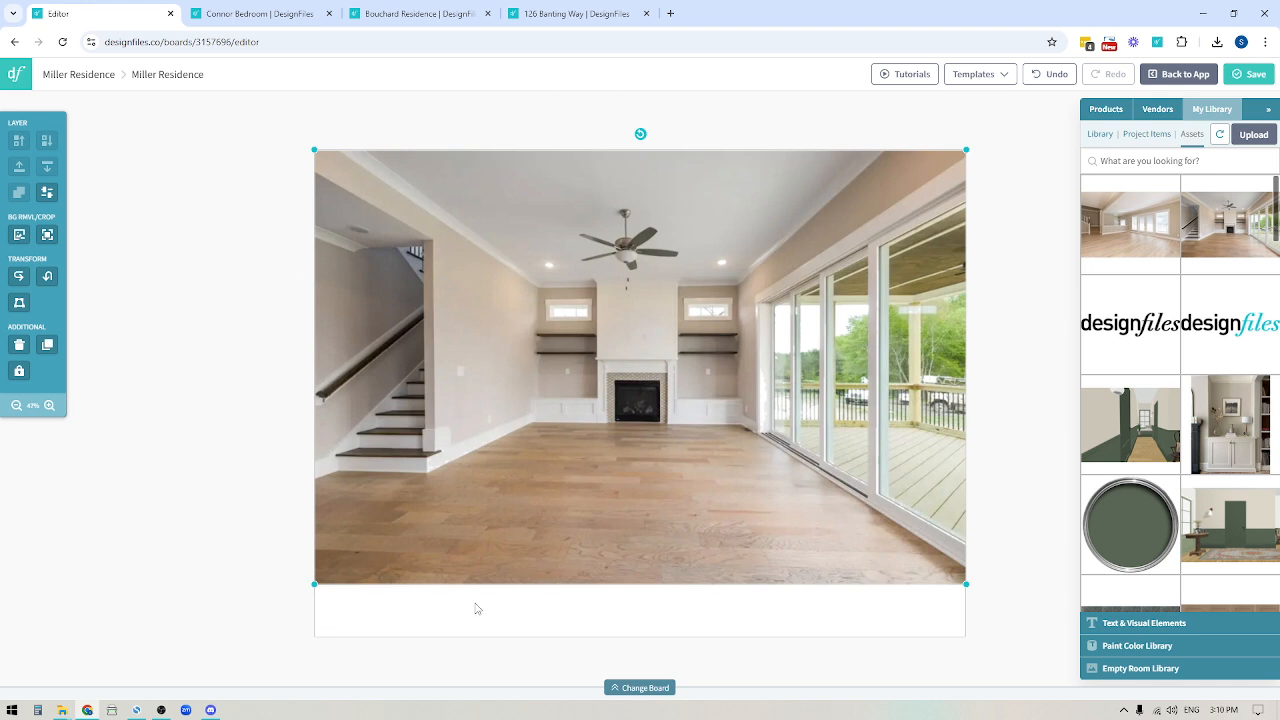
{"action": "mouse_move", "coordinate": [918, 200]}
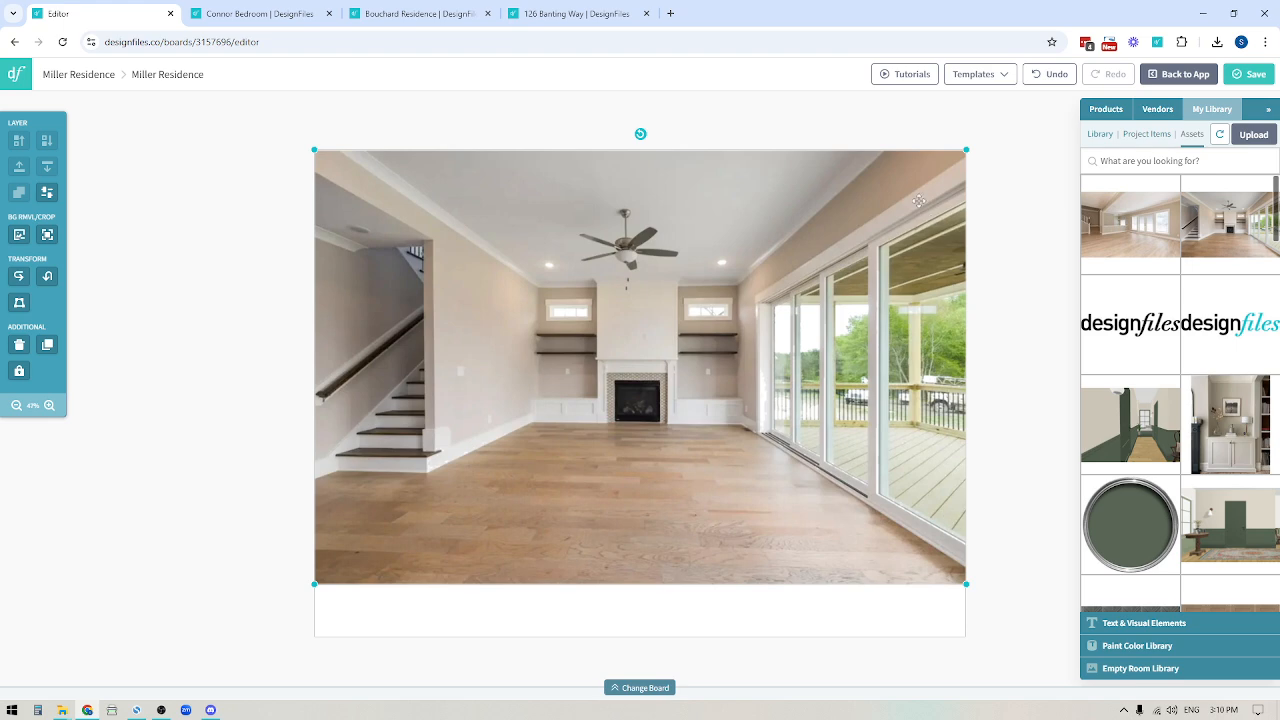
{"action": "mouse_move", "coordinate": [322, 285]}
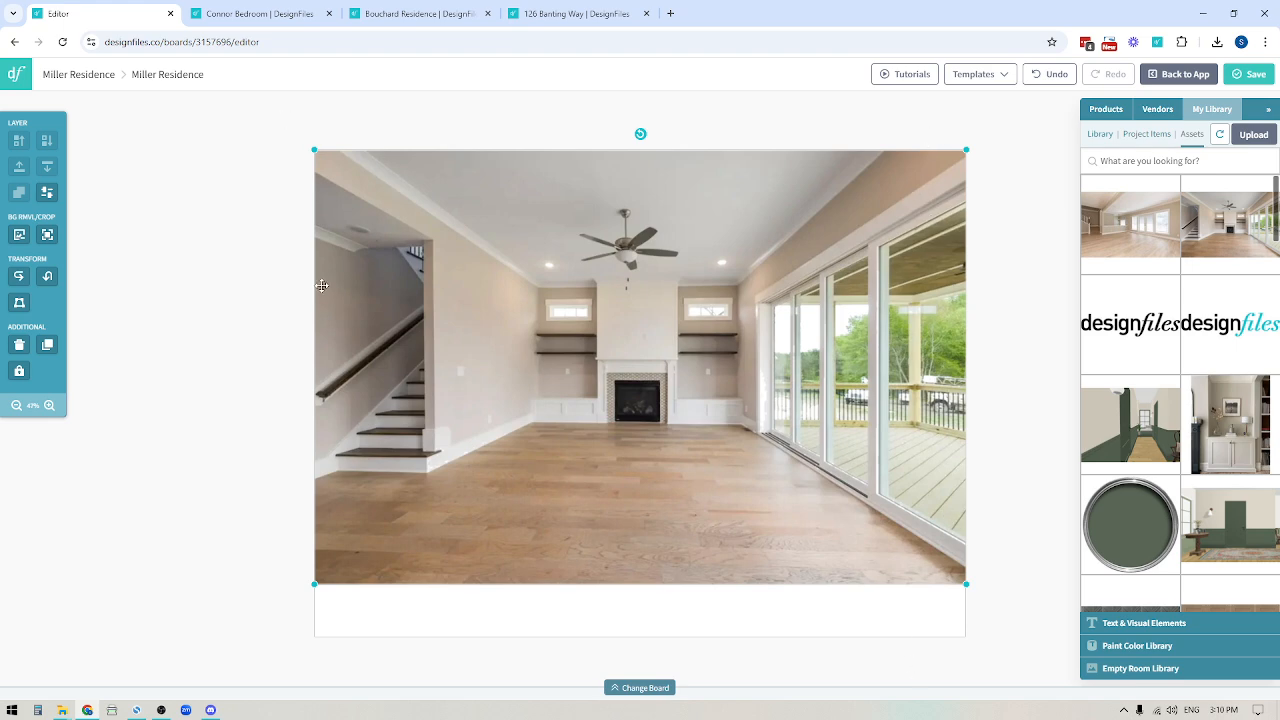
{"action": "mouse_move", "coordinate": [1000, 223]}
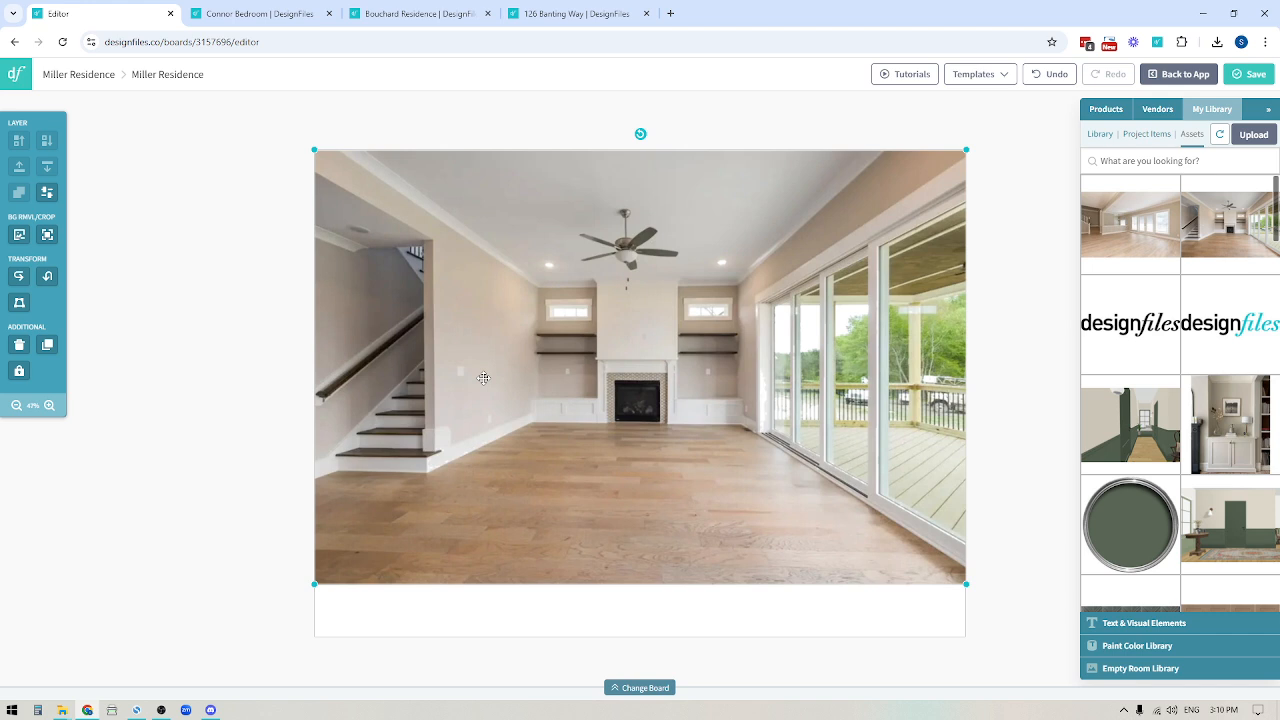
{"action": "mouse_move", "coordinate": [19, 234]}
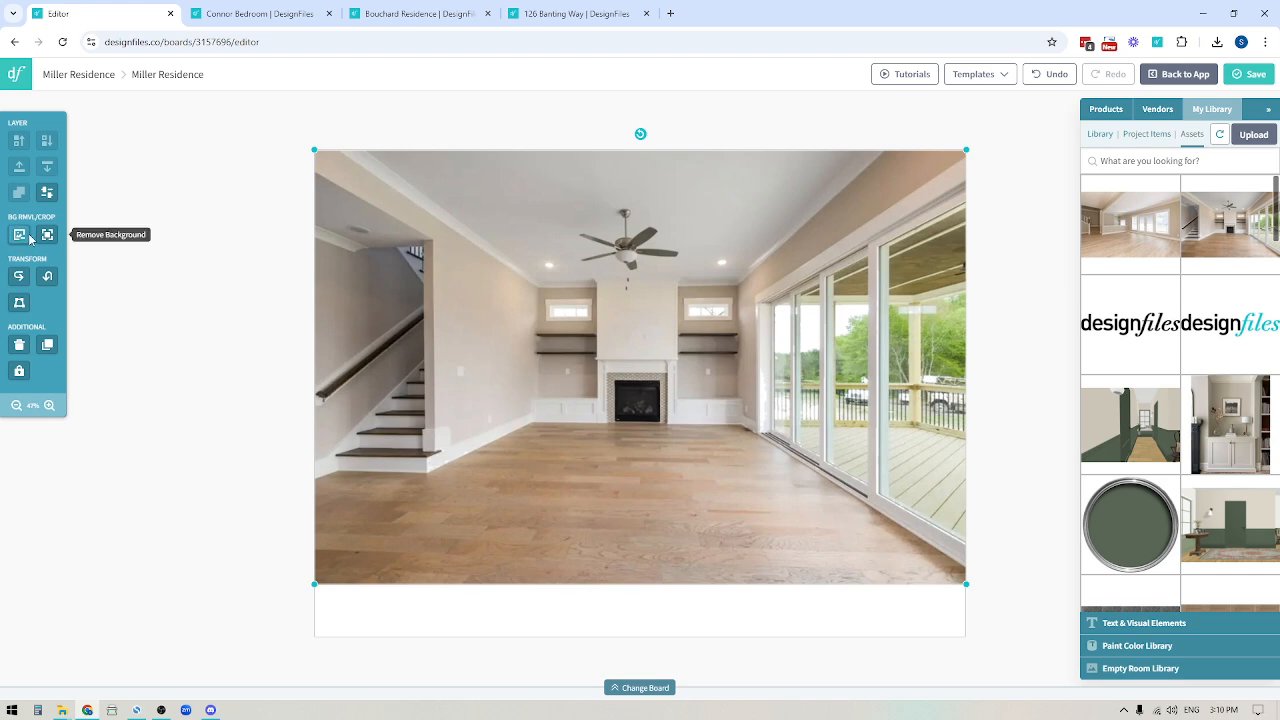
{"action": "mouse_move", "coordinate": [23, 357]}
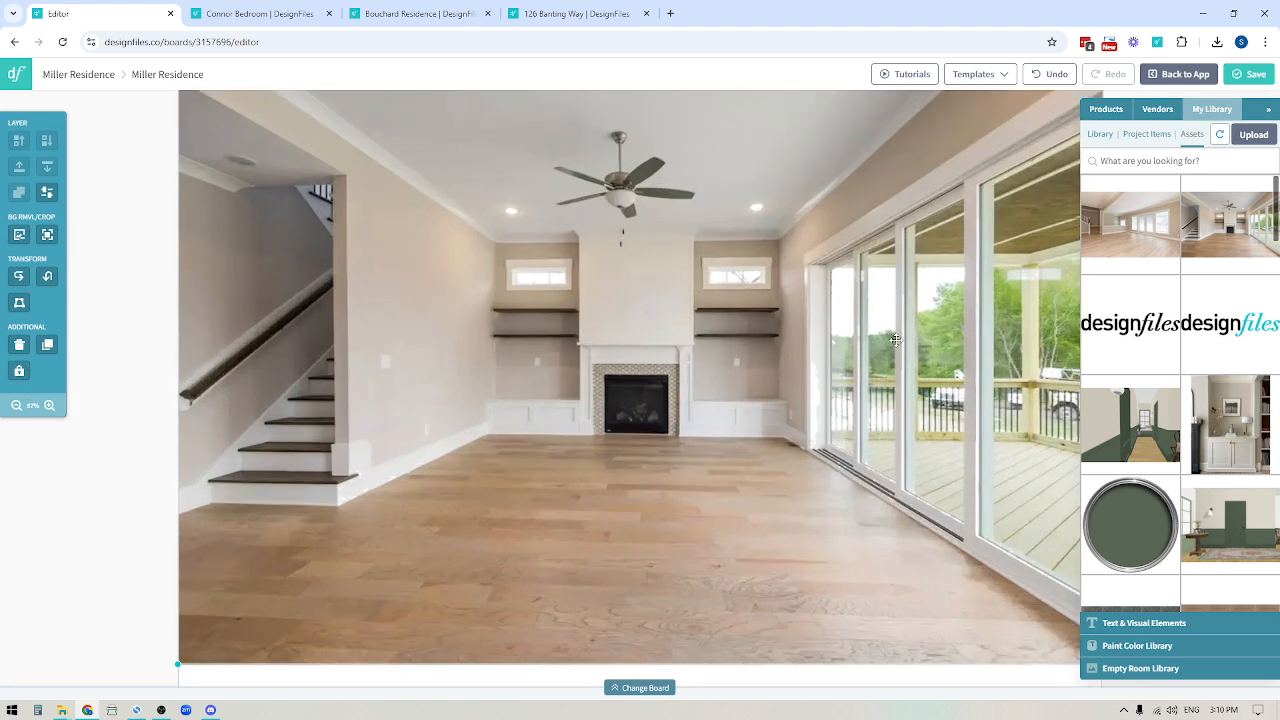
{"action": "mouse_move", "coordinate": [817, 443]}
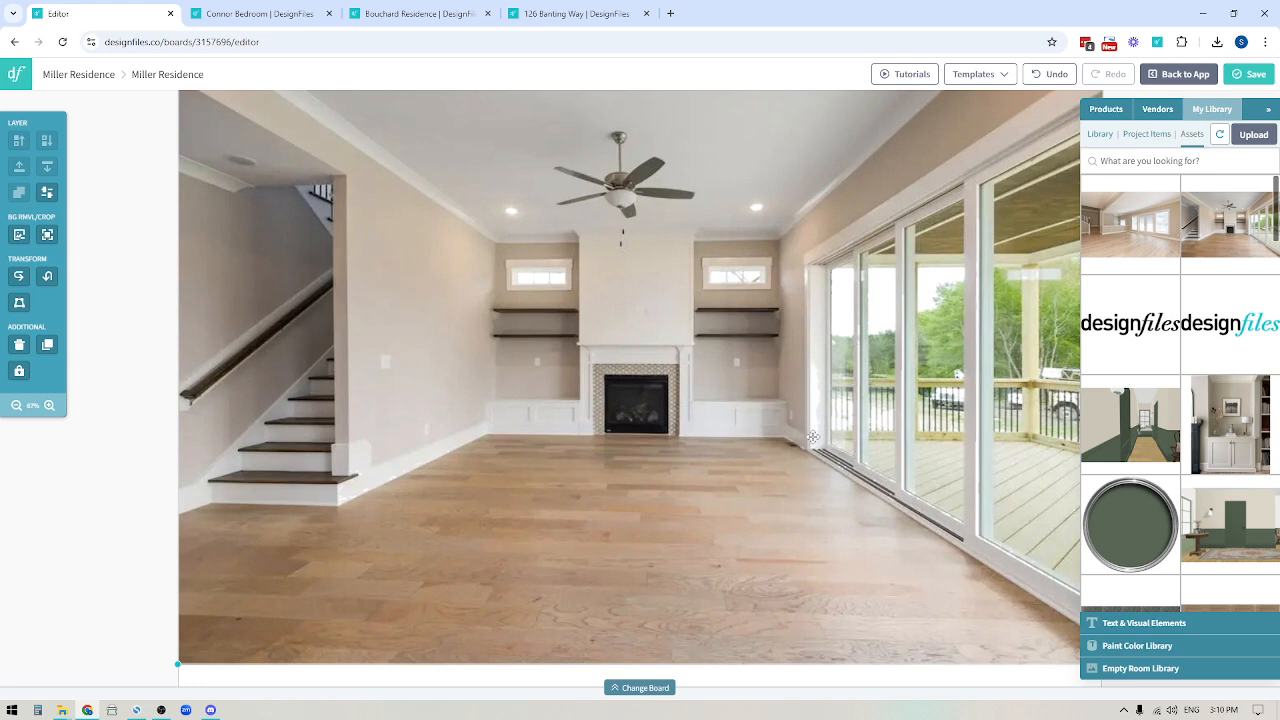
{"action": "mouse_move", "coordinate": [19, 233]}
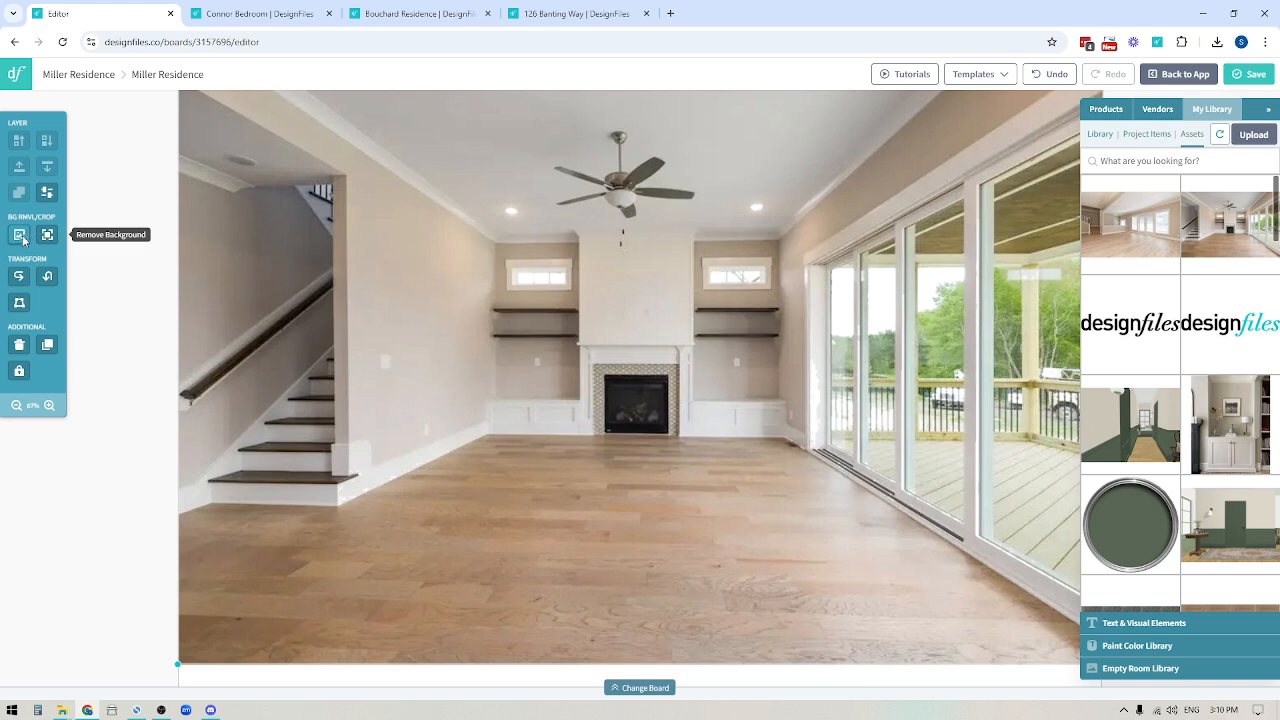
Turn off Simple Auto Remover so the background removal amount is 0.
{"action": "left_click", "coordinate": [19, 234]}
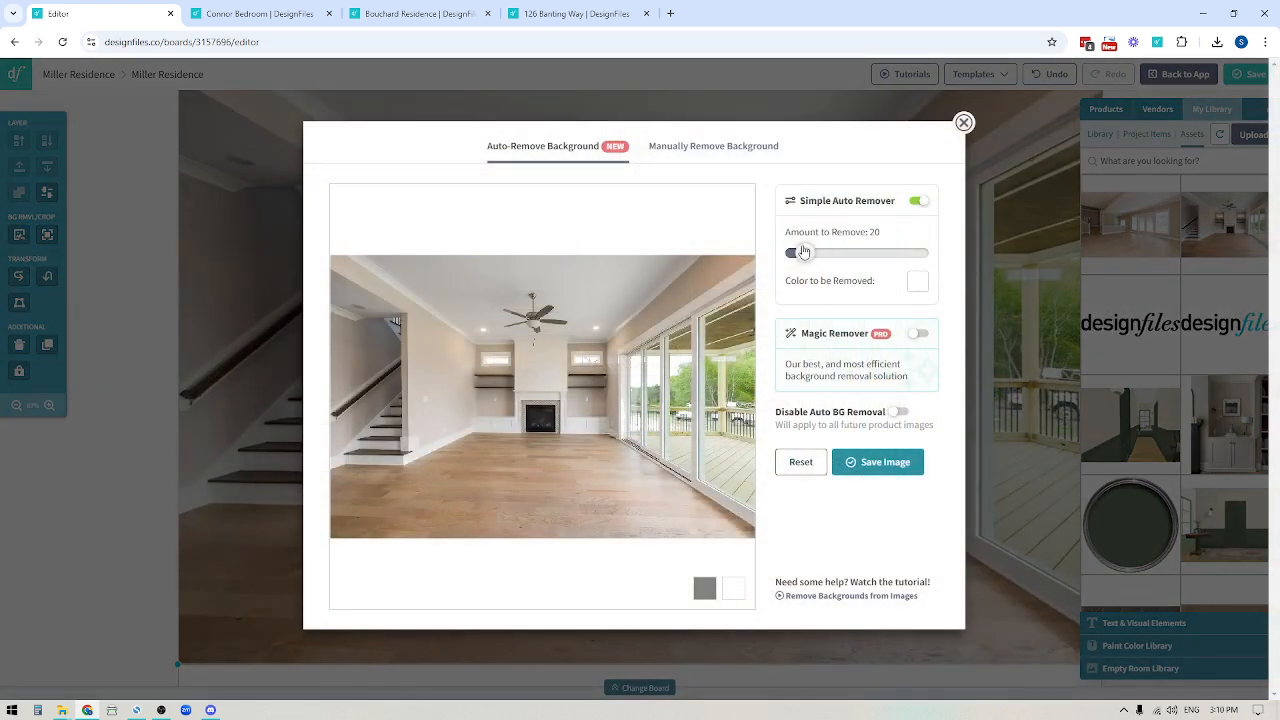
{"action": "left_click", "coordinate": [918, 200]}
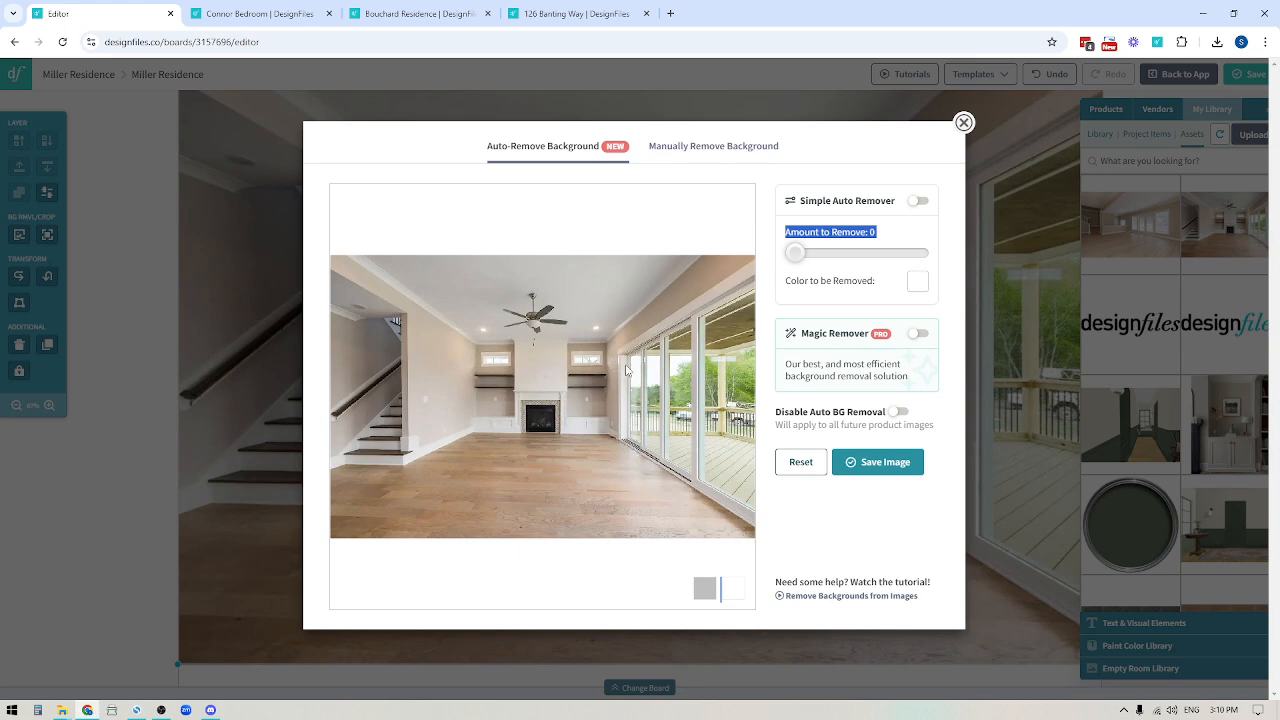
{"action": "mouse_move", "coordinate": [845, 500]}
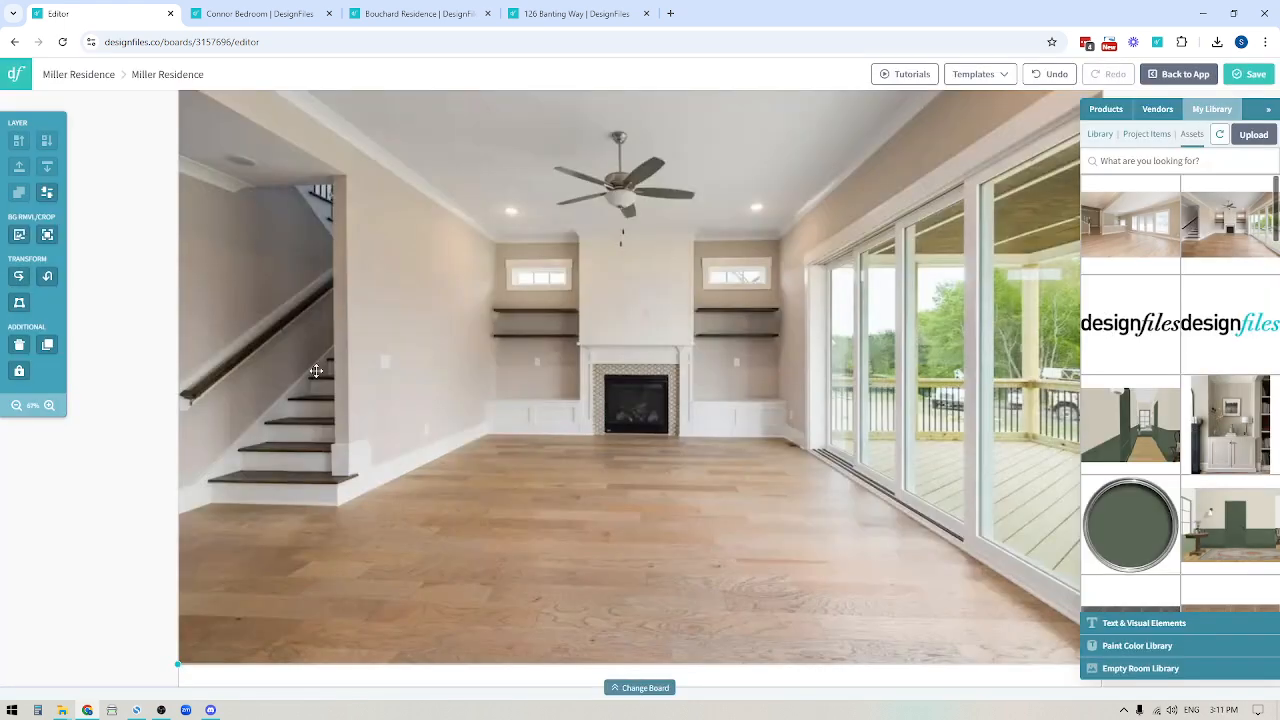
Zoom out twice to show the whole board.
{"action": "left_click", "coordinate": [17, 405]}
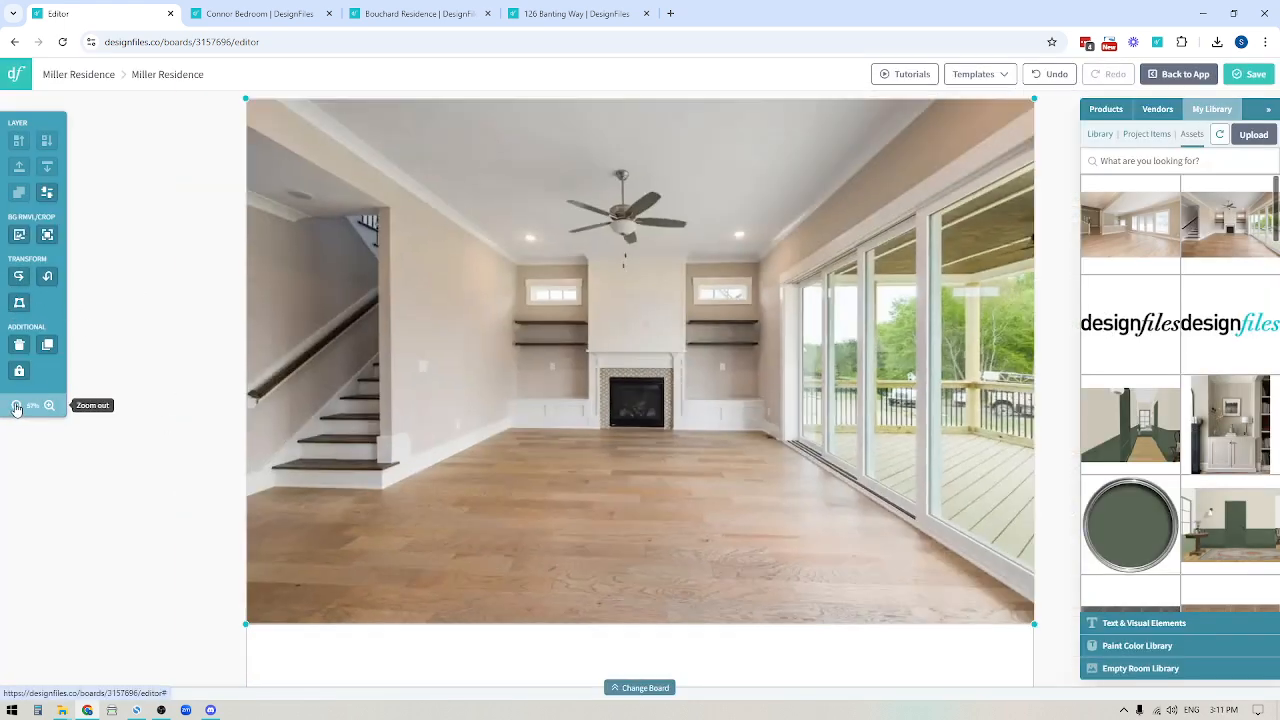
{"action": "left_click", "coordinate": [16, 405]}
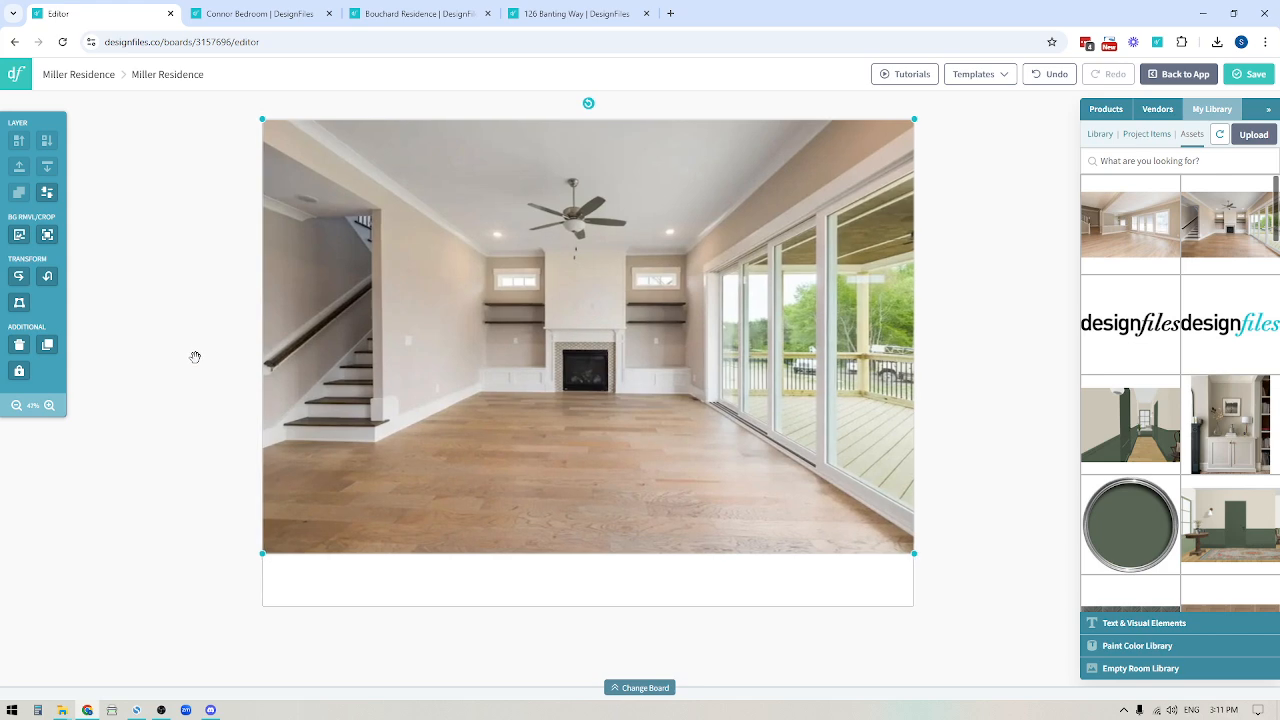
{"action": "mouse_move", "coordinate": [528, 341]}
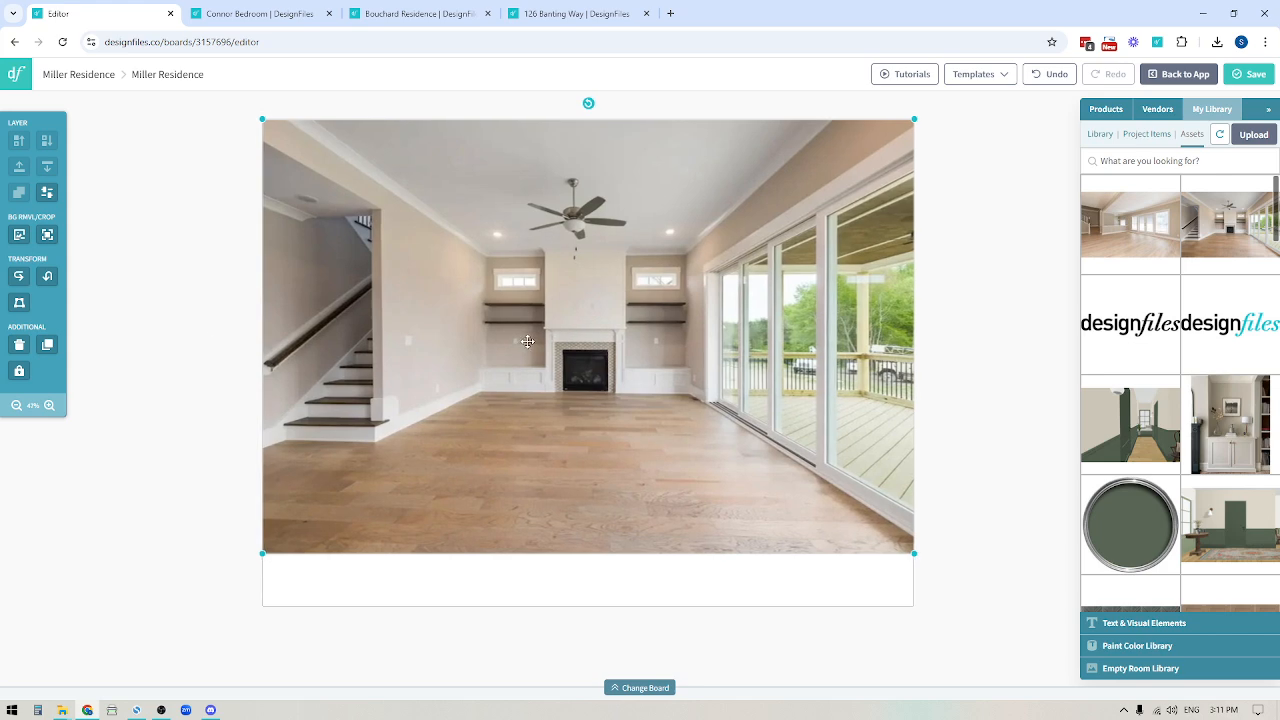
{"action": "mouse_move", "coordinate": [20, 192]}
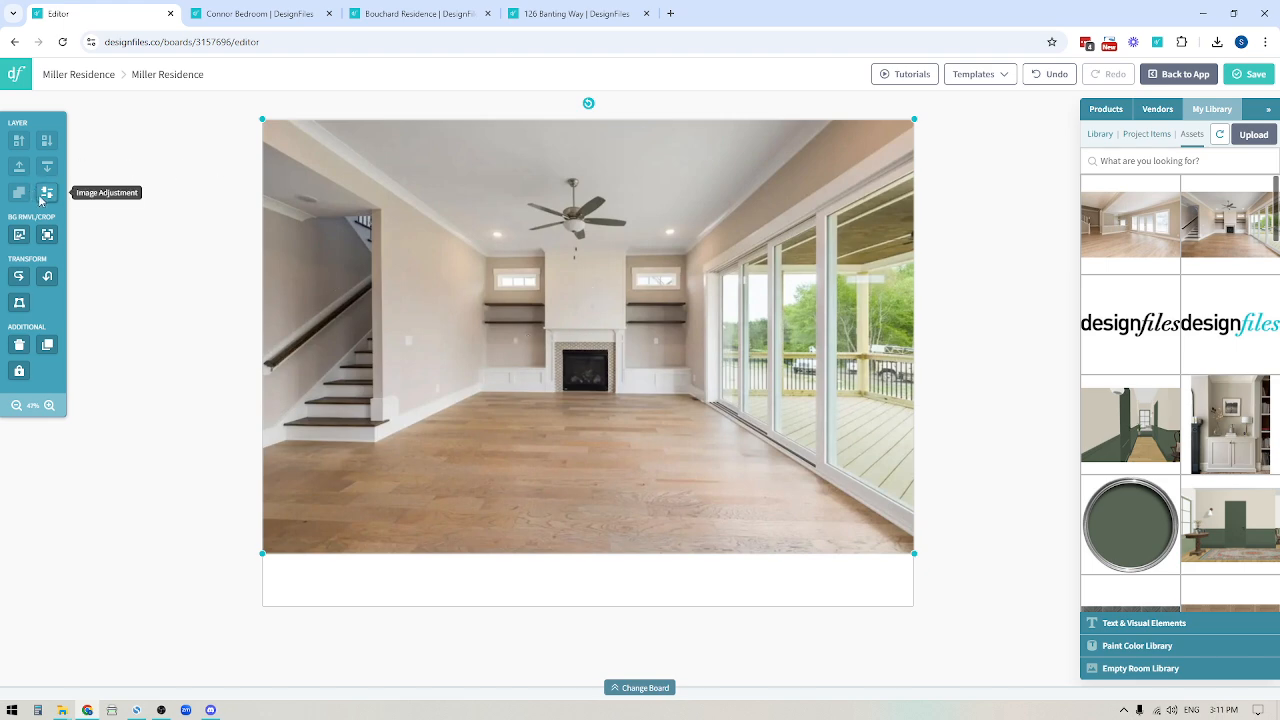
Set the photo's brightness to 106, contrast to 106 and saturation to 105.
{"action": "left_click", "coordinate": [47, 196]}
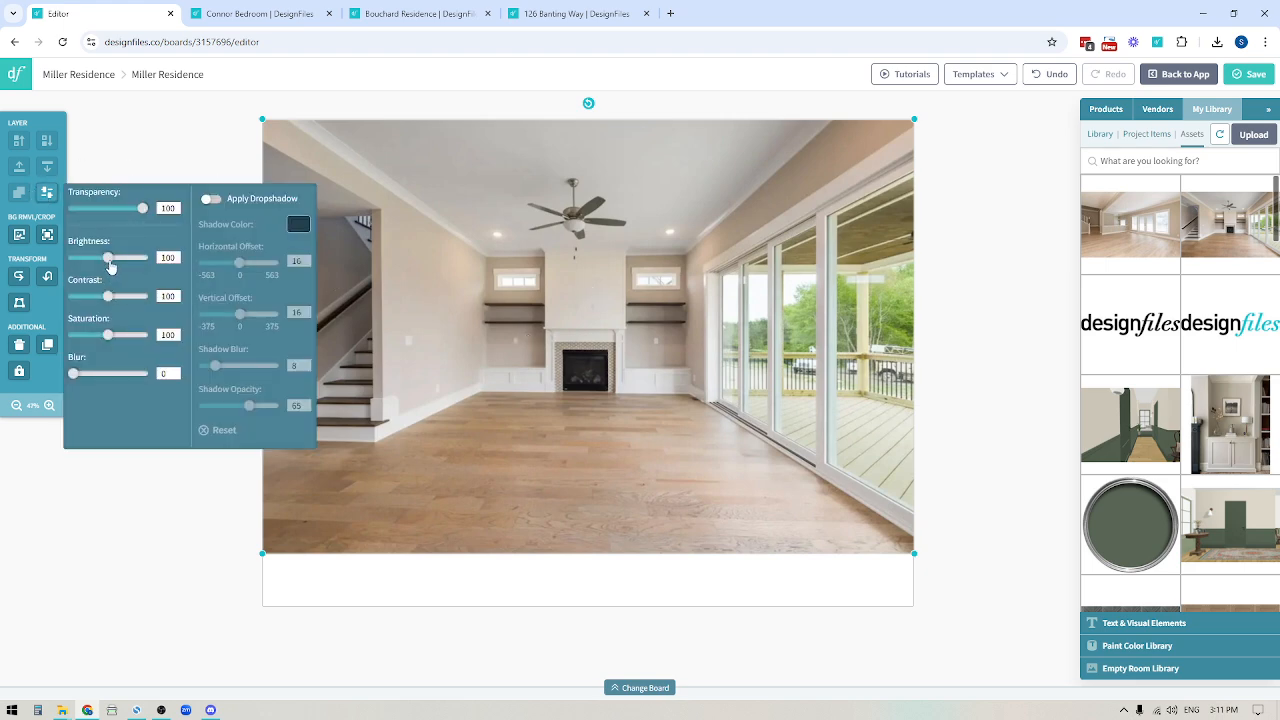
{"action": "left_click_drag", "start_coordinate": [108, 258], "coordinate": [93, 258]}
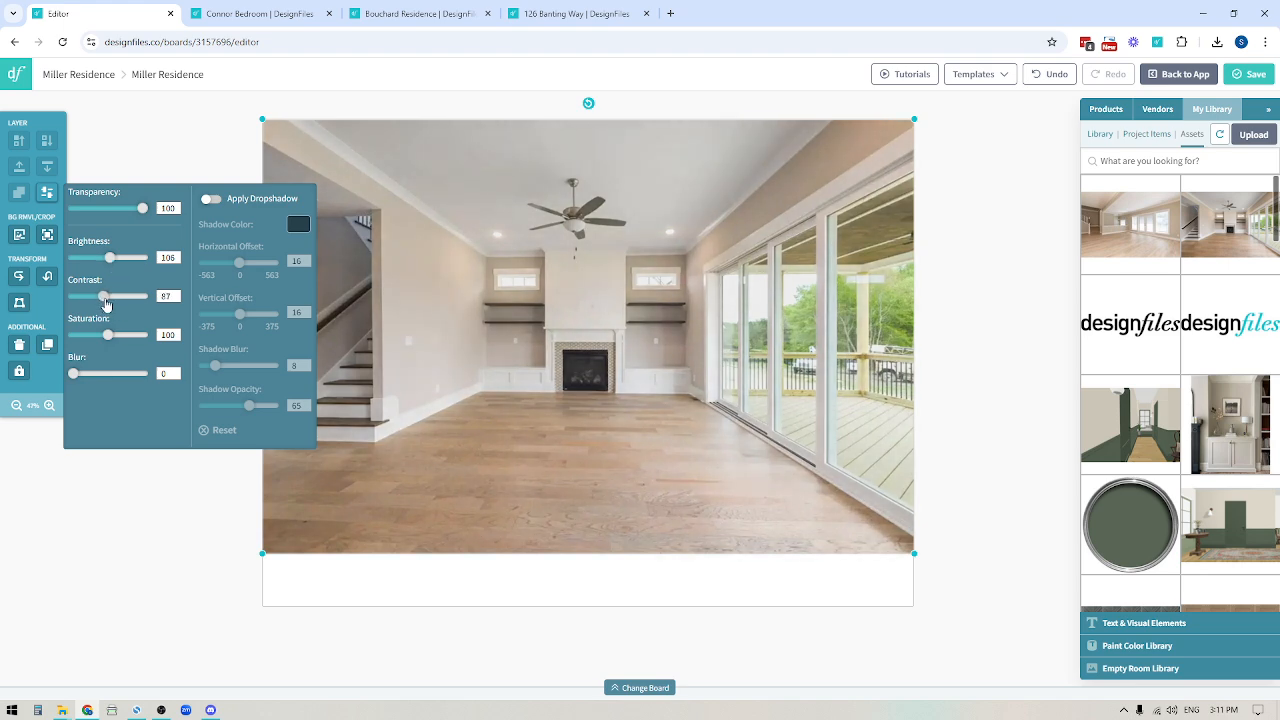
{"action": "left_click_drag", "start_coordinate": [124, 296], "coordinate": [135, 296]}
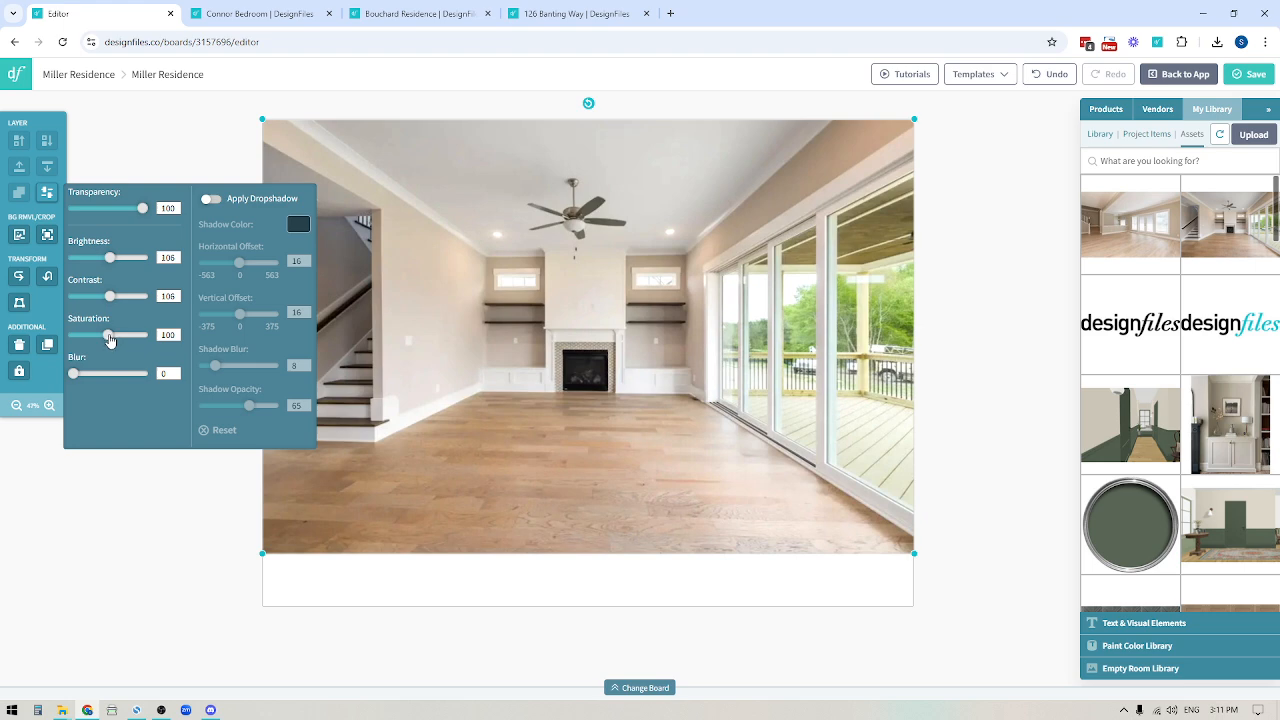
{"action": "left_click_drag", "start_coordinate": [110, 335], "coordinate": [130, 335]}
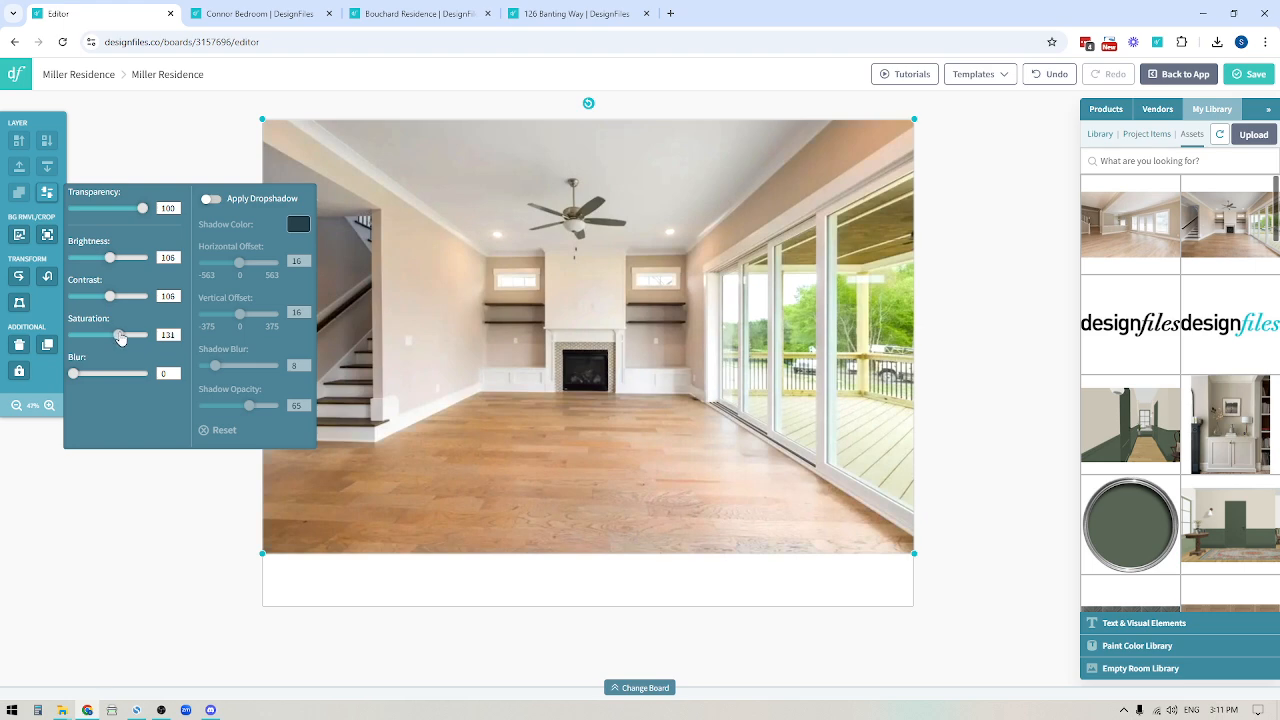
{"action": "left_click_drag", "start_coordinate": [120, 335], "coordinate": [143, 335]}
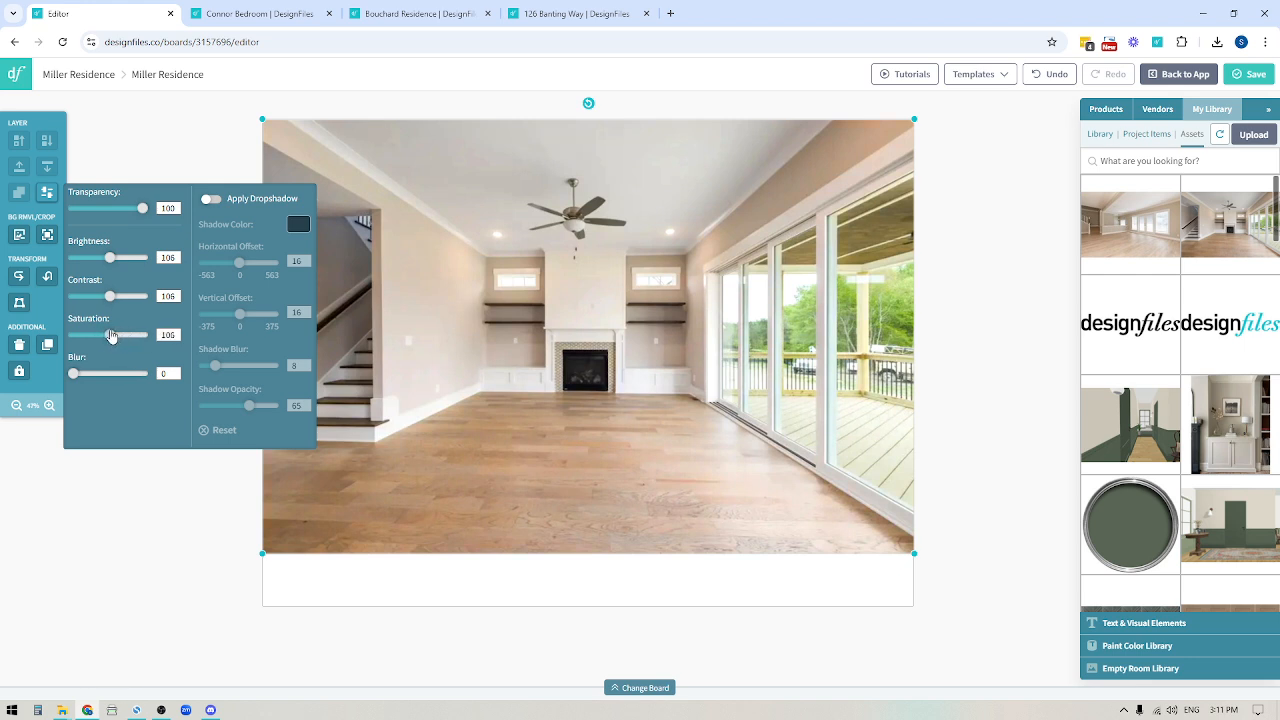
{"action": "mouse_move", "coordinate": [118, 551]}
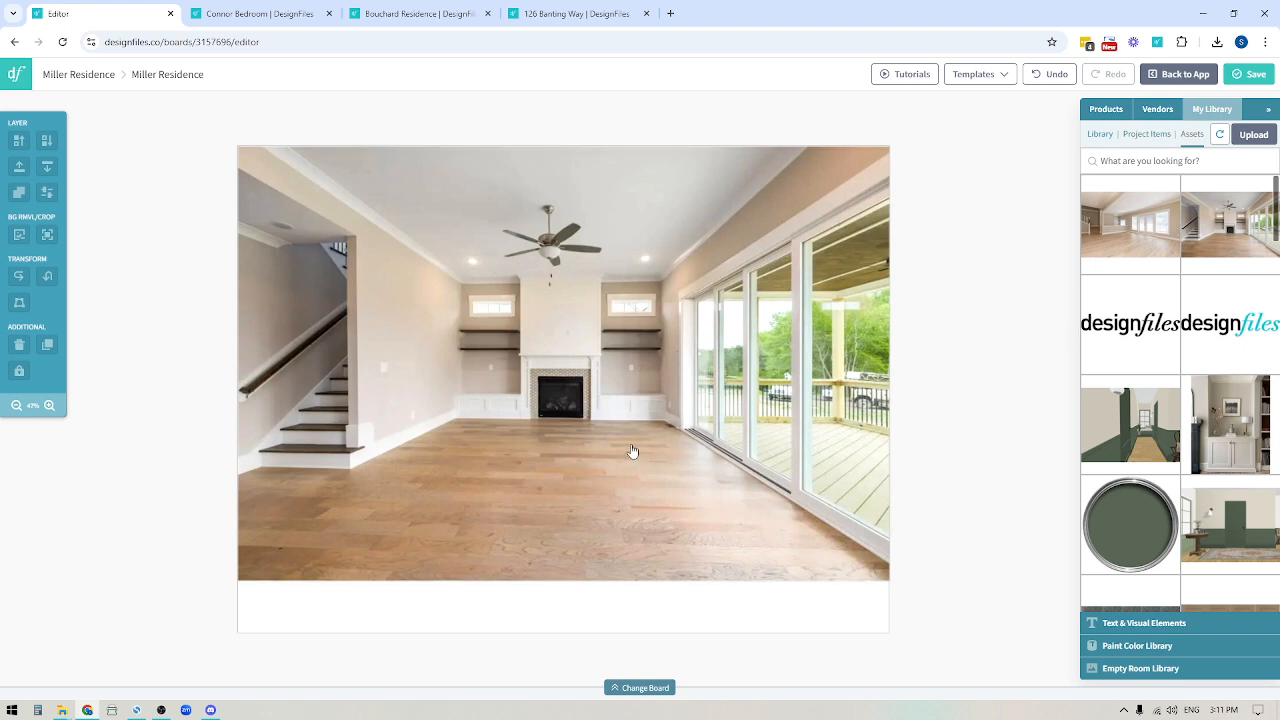
{"action": "mouse_move", "coordinate": [402, 293]}
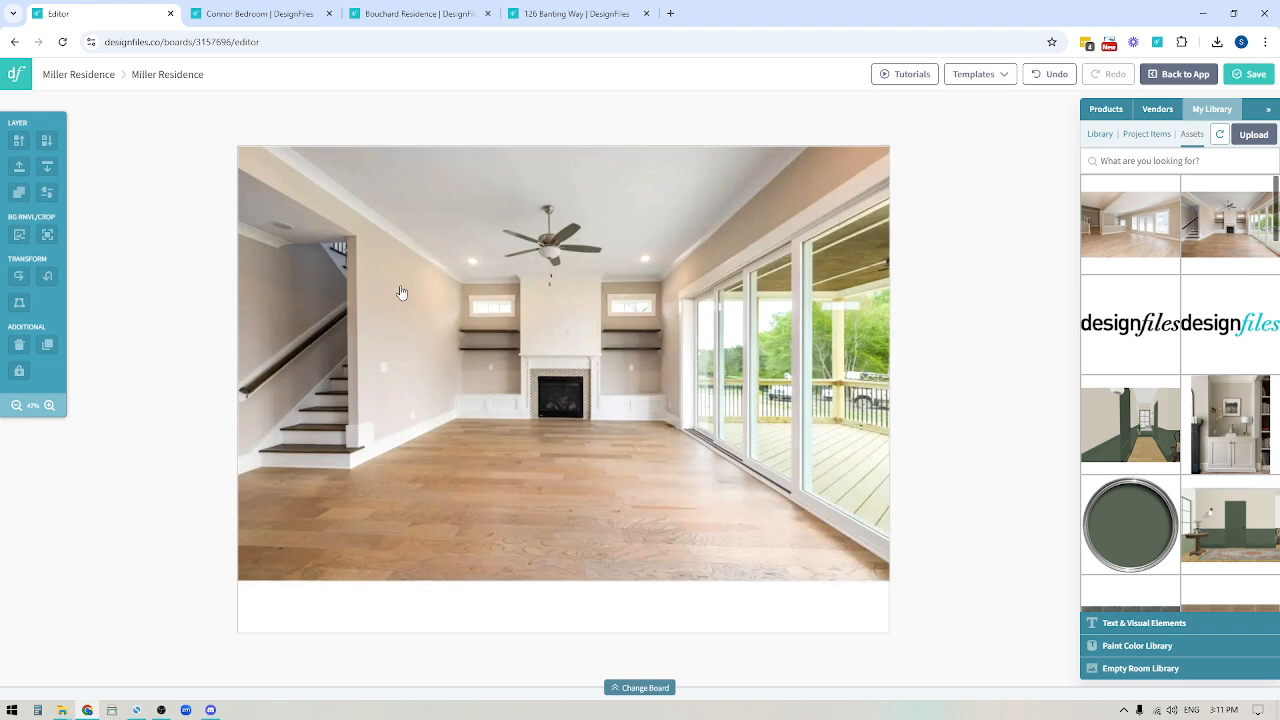